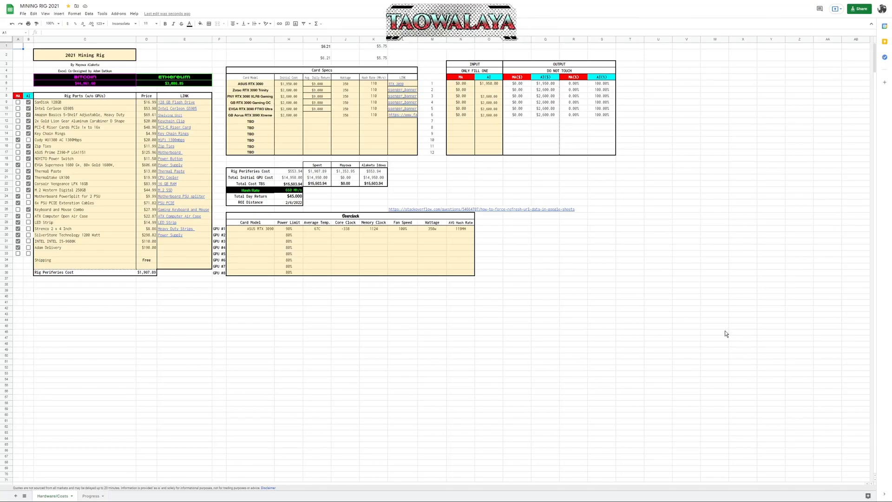
{"action": "mouse_move", "coordinate": [333, 348]}
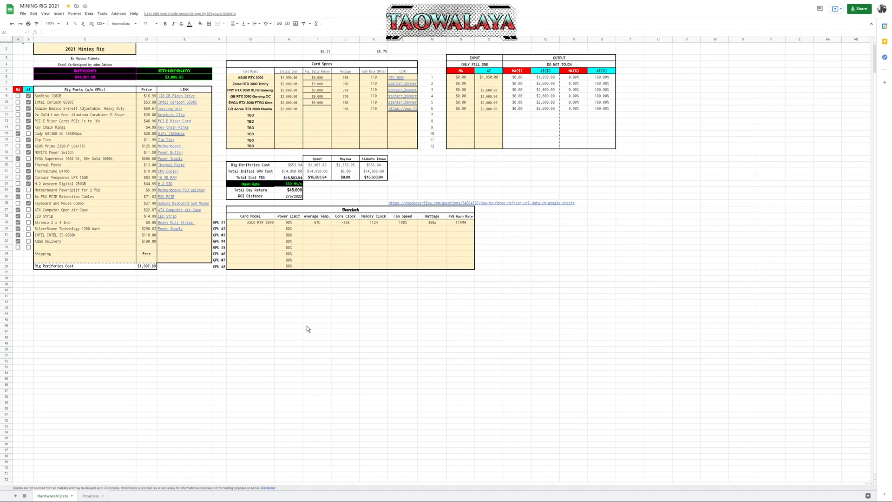
- Review the Intel Celeron G5905 and Amazon Basics shelf rows in the parts list
{"action": "left_click", "coordinate": [249, 339]}
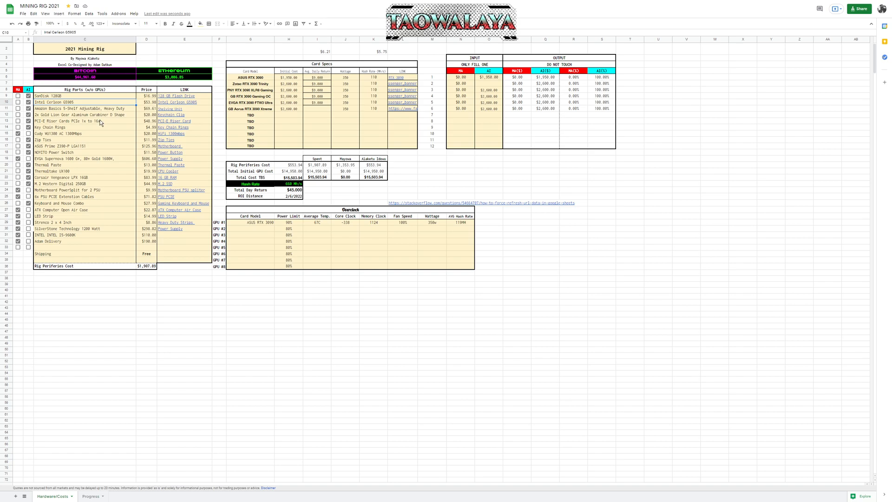
{"action": "left_click", "coordinate": [85, 234]}
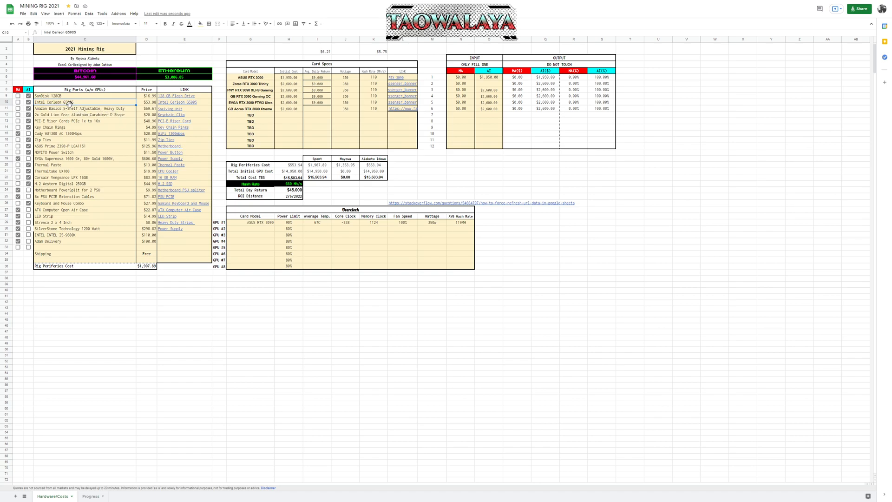
{"action": "mouse_move", "coordinate": [117, 91]}
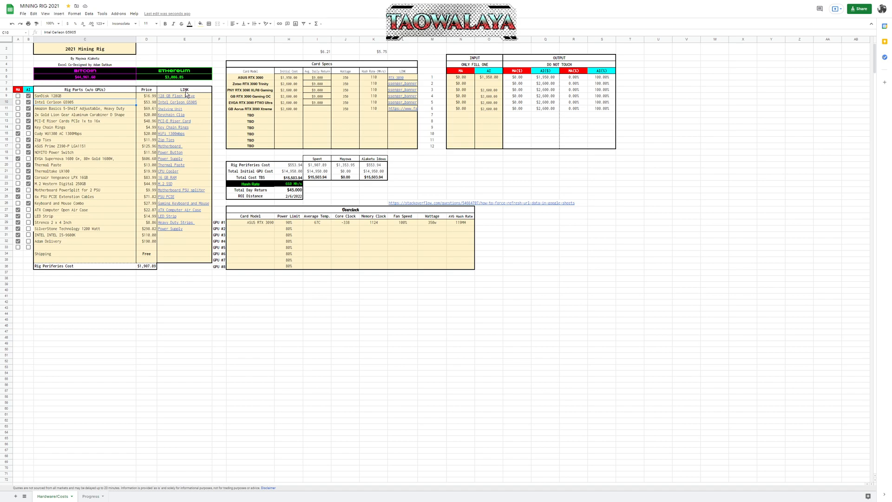
{"action": "mouse_move", "coordinate": [290, 100]}
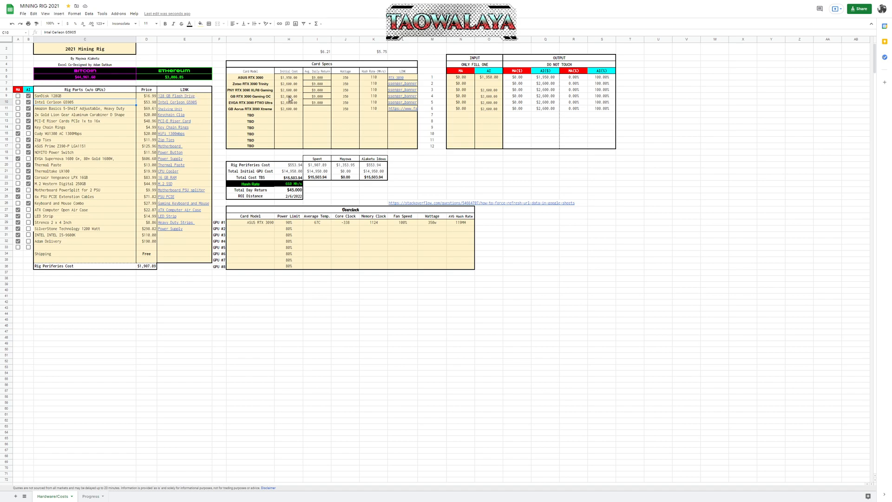
{"action": "mouse_move", "coordinate": [363, 127]}
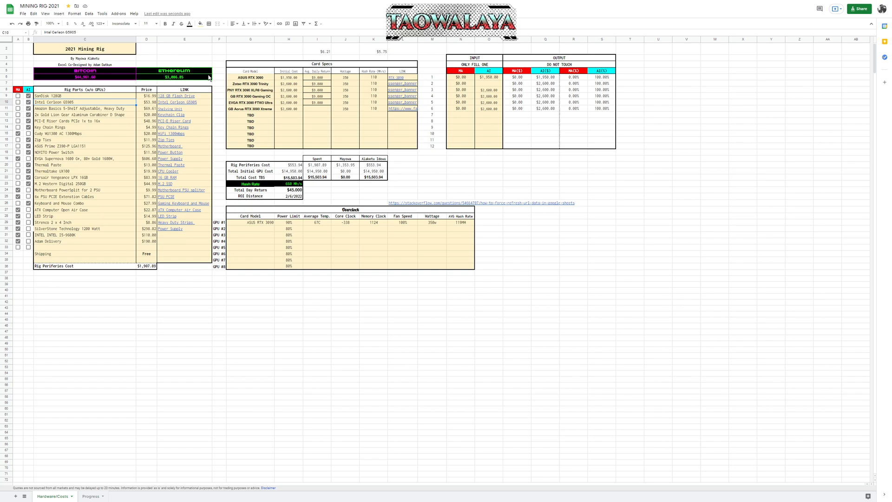
{"action": "mouse_move", "coordinate": [385, 132]}
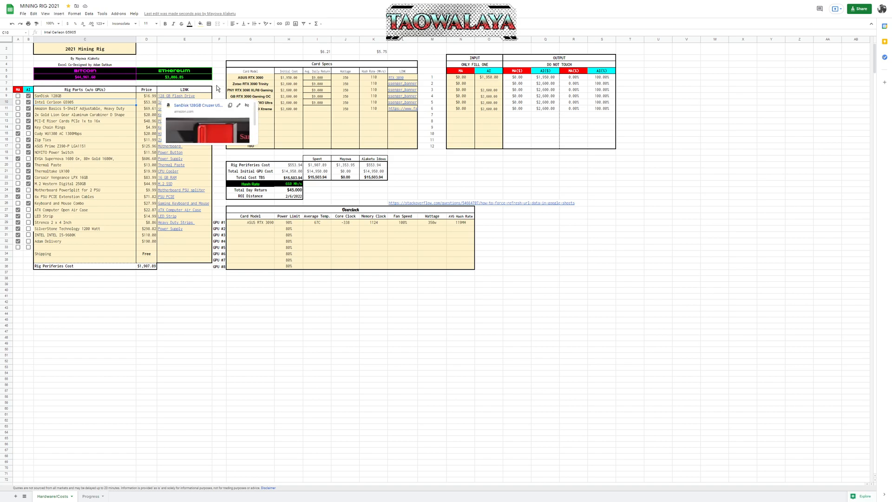
{"action": "mouse_move", "coordinate": [170, 106]}
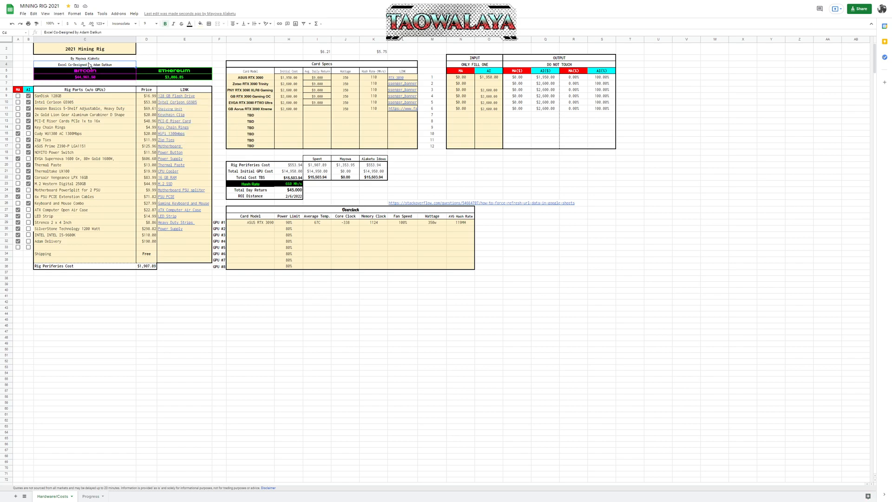
{"action": "left_click", "coordinate": [51, 95]}
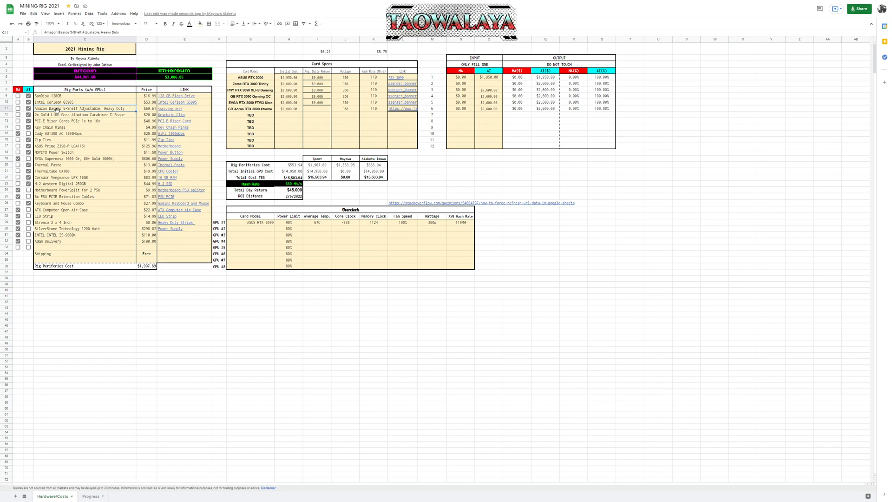
{"action": "mouse_move", "coordinate": [64, 110]}
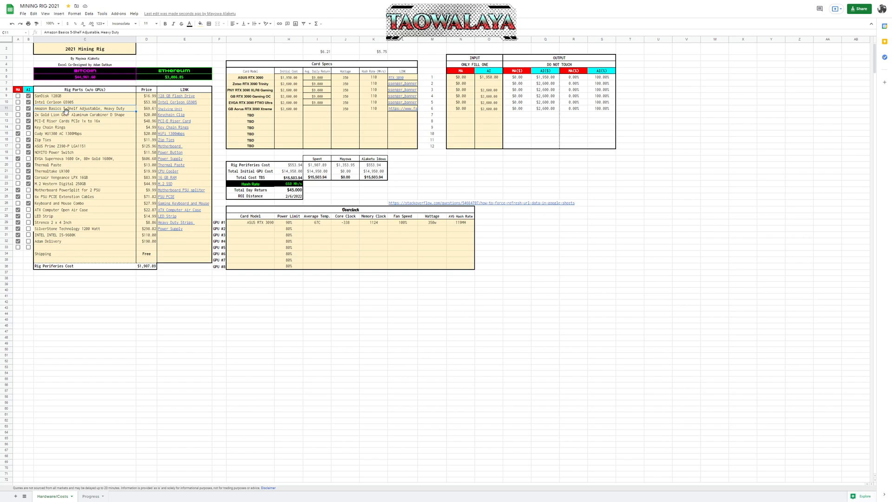
{"action": "mouse_move", "coordinate": [63, 111]}
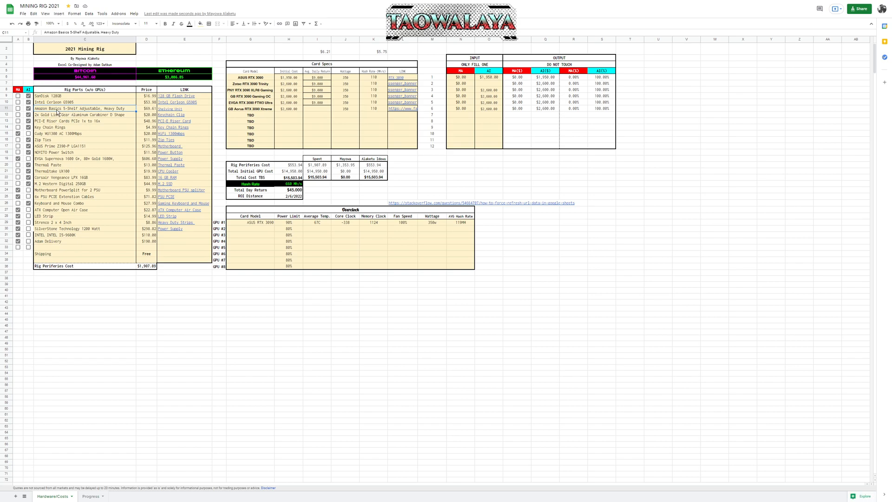
{"action": "mouse_move", "coordinate": [119, 109]}
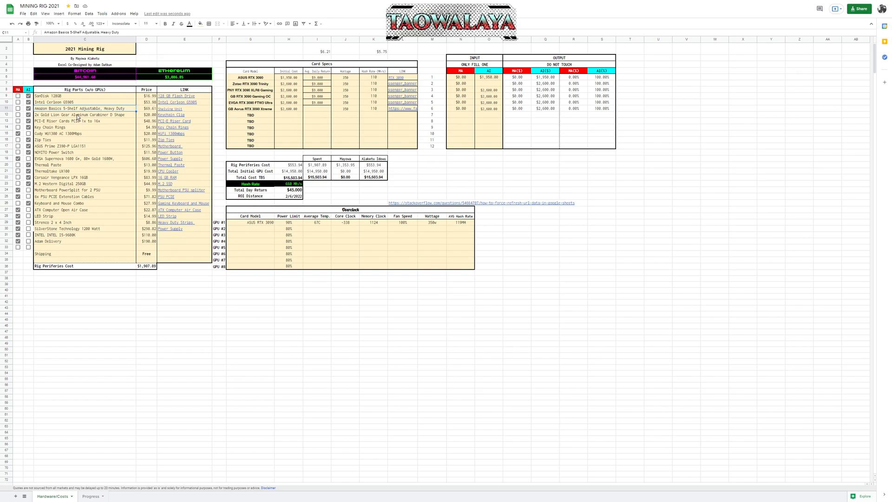
{"action": "mouse_move", "coordinate": [59, 112]}
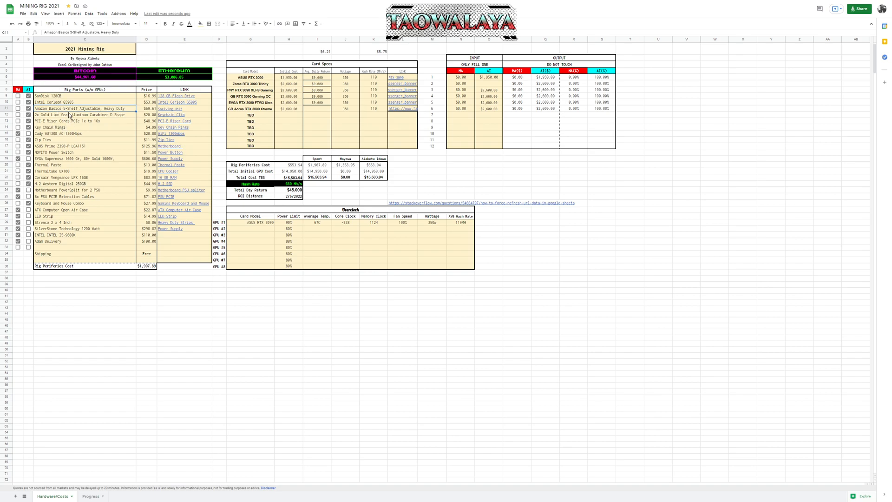
- Select the PCI-E riser cards row and follow its link to the eBay listing
{"action": "left_click", "coordinate": [84, 114]}
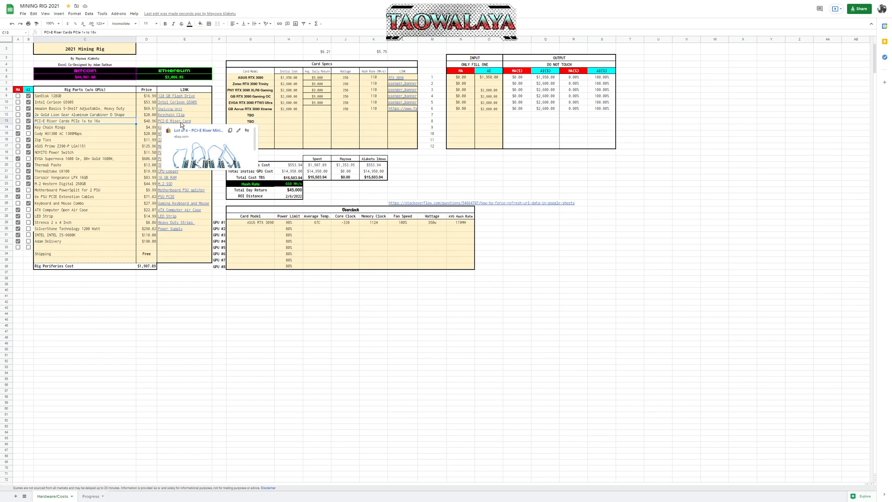
{"action": "left_click", "coordinate": [199, 130]}
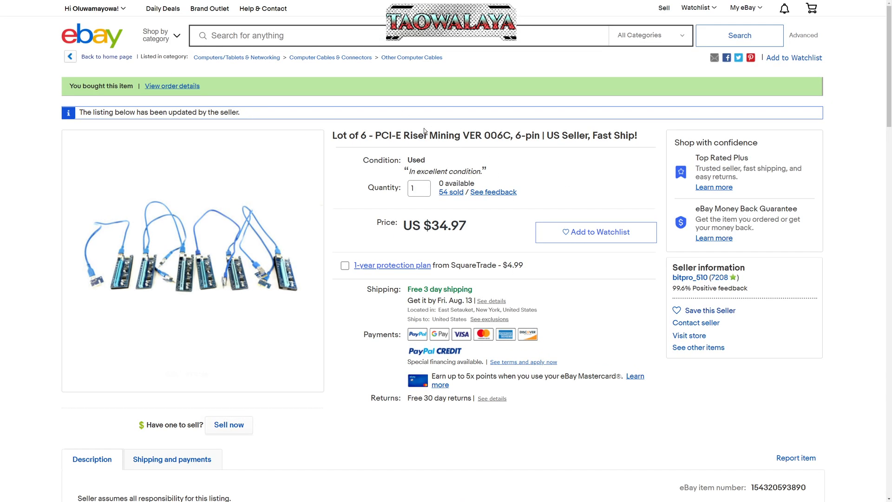
- Check the VER 006C model in the listing title and review the Item specifics section
{"action": "double_click", "coordinate": [492, 136]}
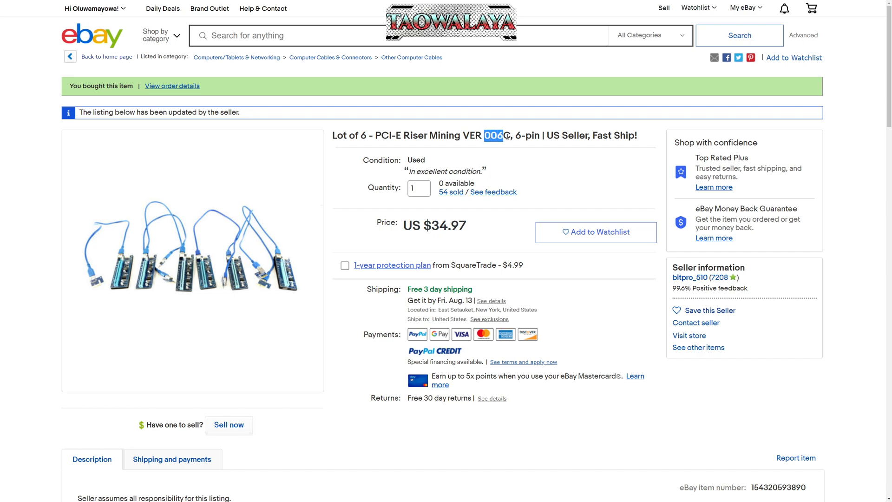
{"action": "scroll", "scroll_direction": "down", "scroll_amount": 3}
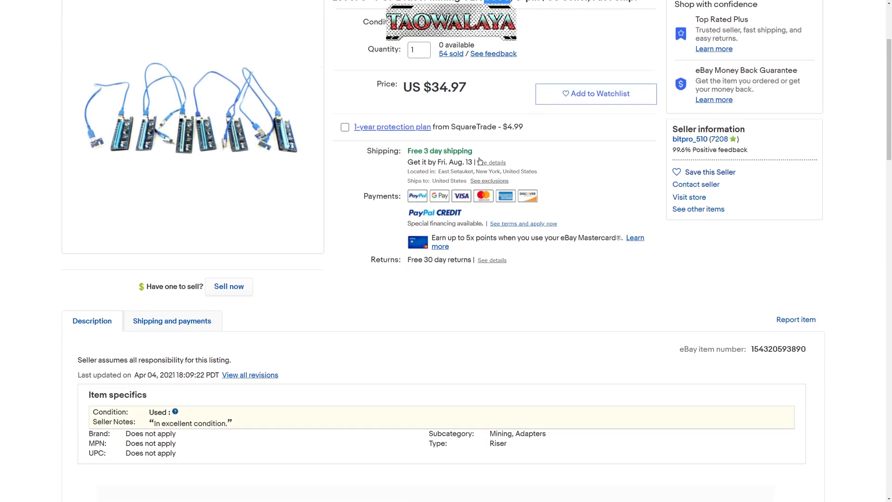
{"action": "scroll", "scroll_direction": "up", "scroll_amount": 3}
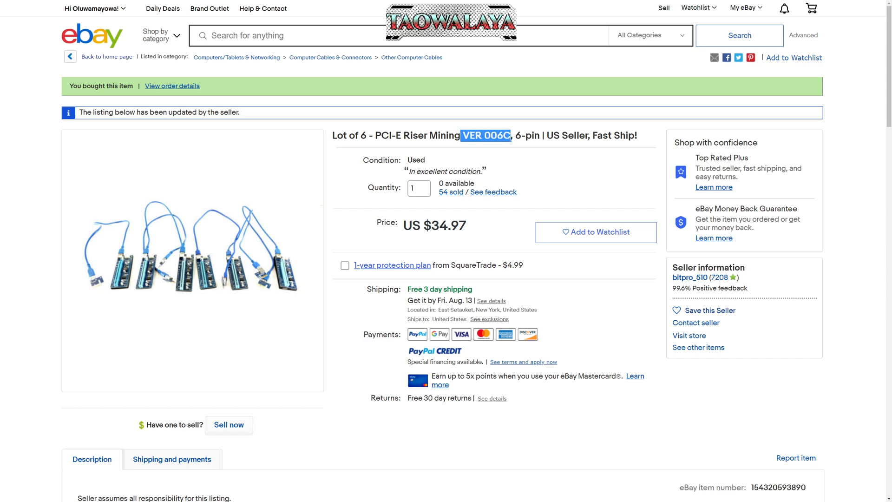
{"action": "mouse_move", "coordinate": [406, 156]}
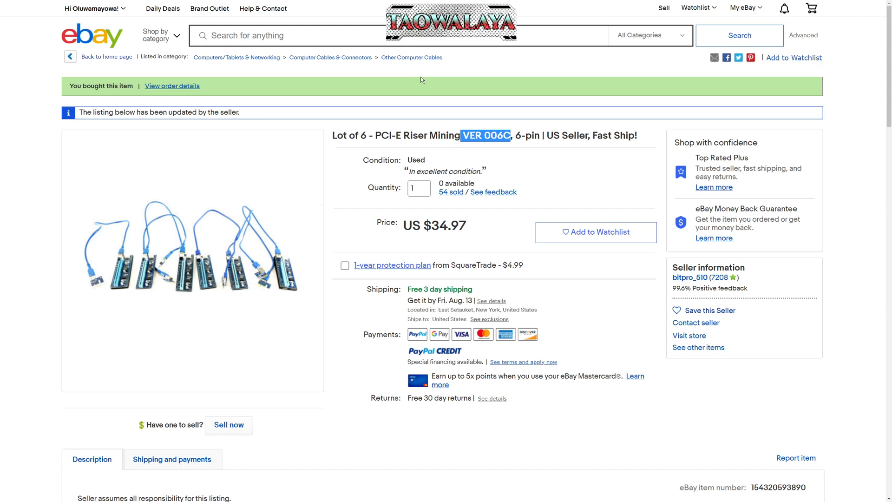
{"action": "mouse_move", "coordinate": [167, 125]}
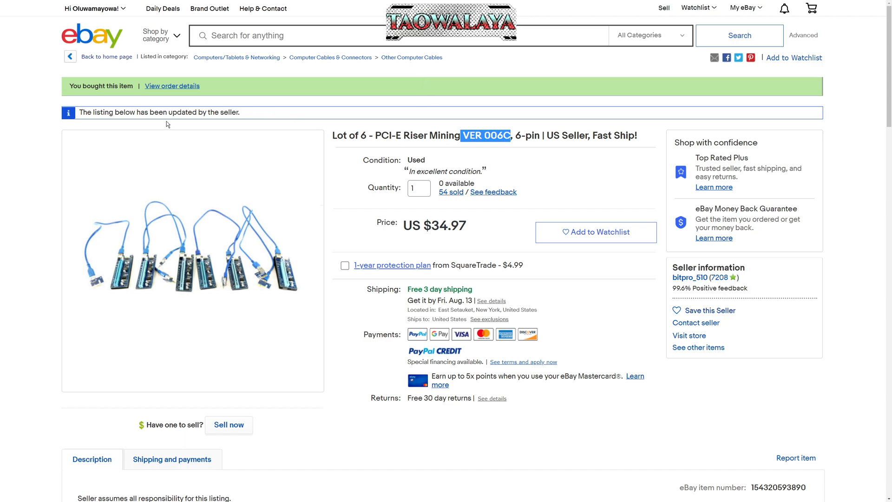
{"action": "scroll", "scroll_direction": "down", "scroll_amount": 3}
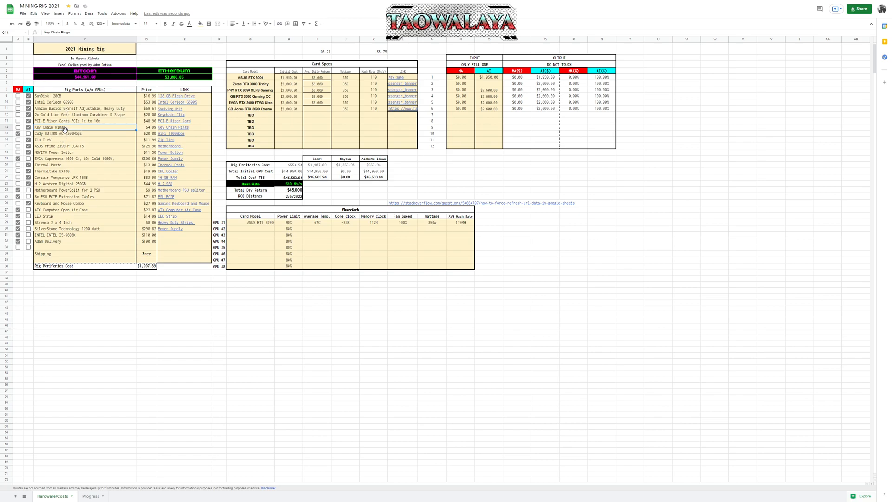
- Review the ASUS Prime Z390-P row, then preview the Thermaltake UX100 cooler's Amazon link
{"action": "left_click", "coordinate": [84, 134]}
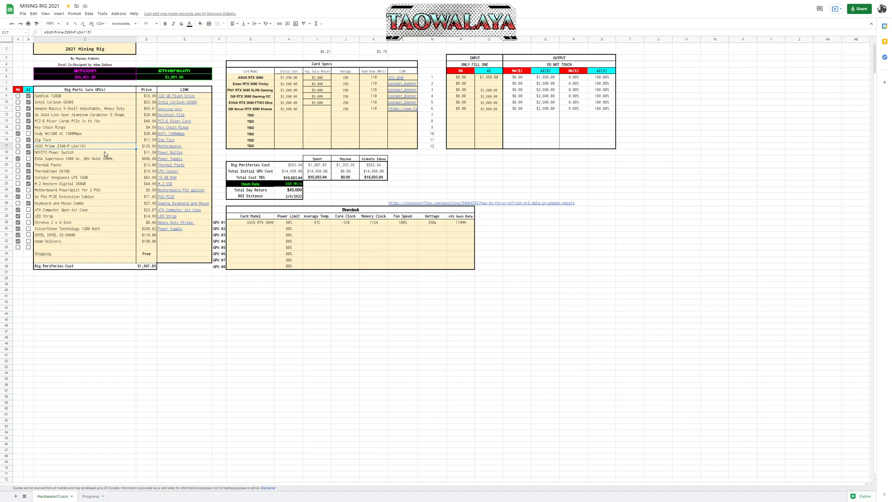
{"action": "mouse_move", "coordinate": [80, 163]}
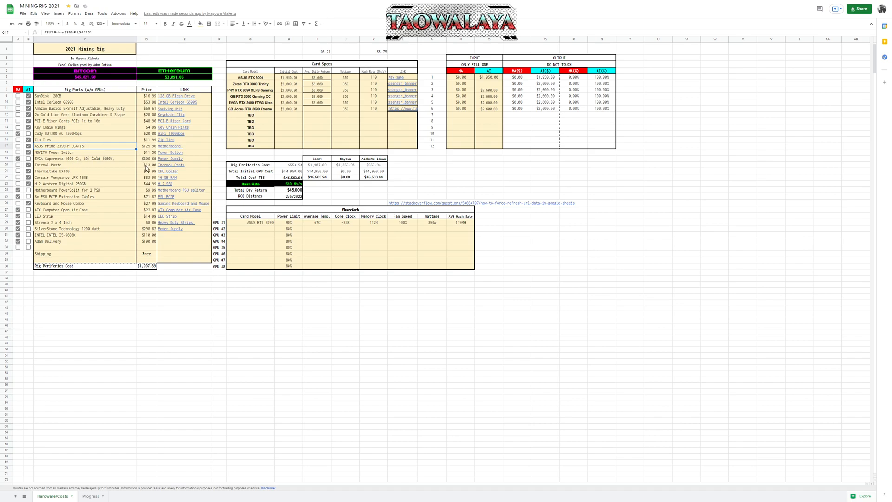
{"action": "left_click", "coordinate": [61, 152]}
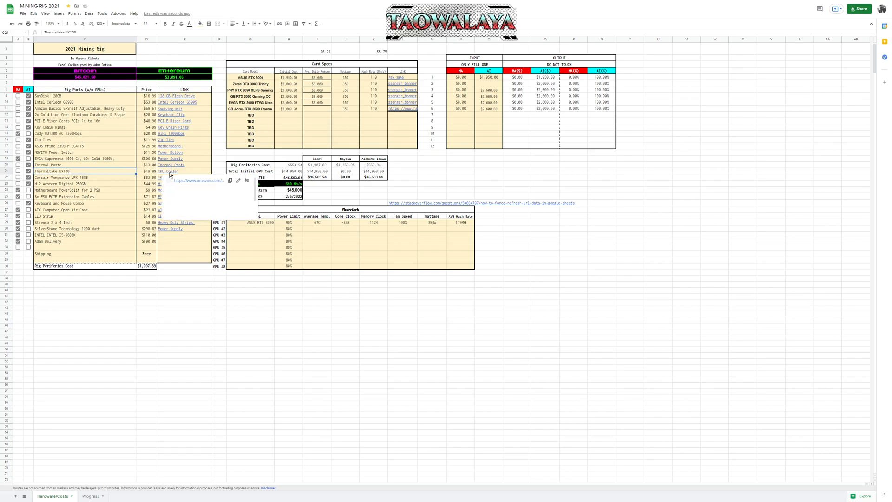
{"action": "mouse_move", "coordinate": [168, 170]}
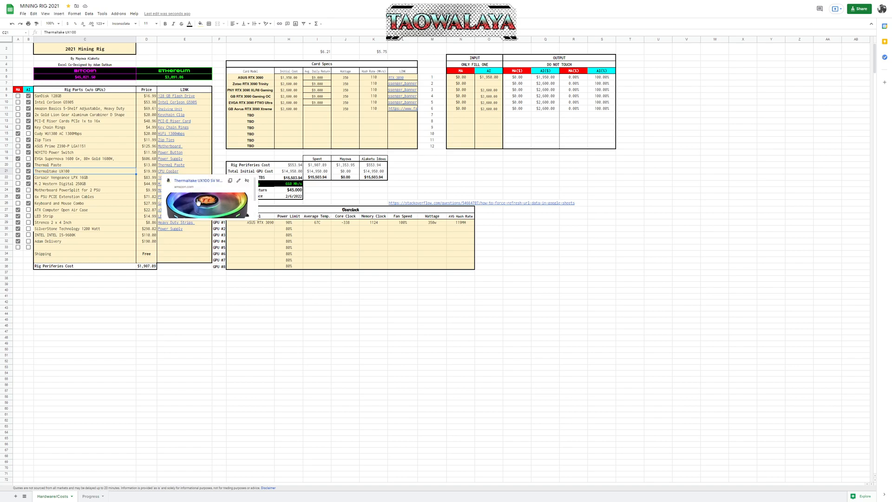
{"action": "mouse_move", "coordinate": [96, 180]}
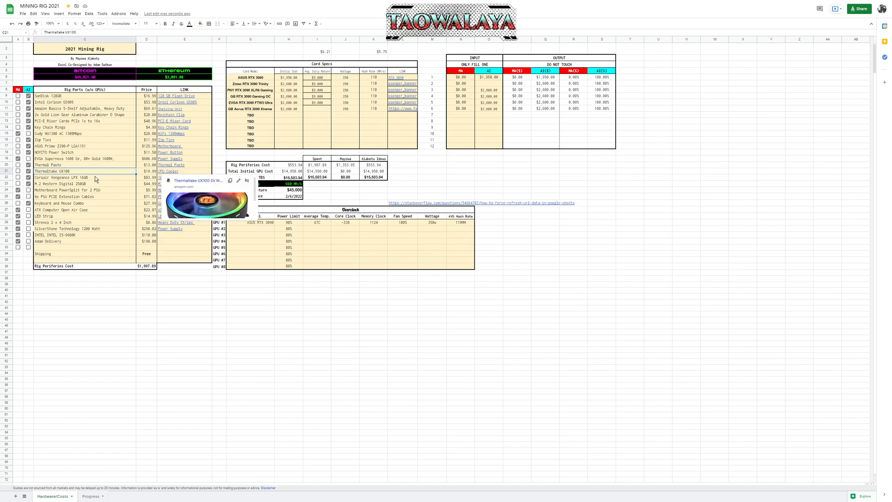
{"action": "left_click", "coordinate": [85, 177]}
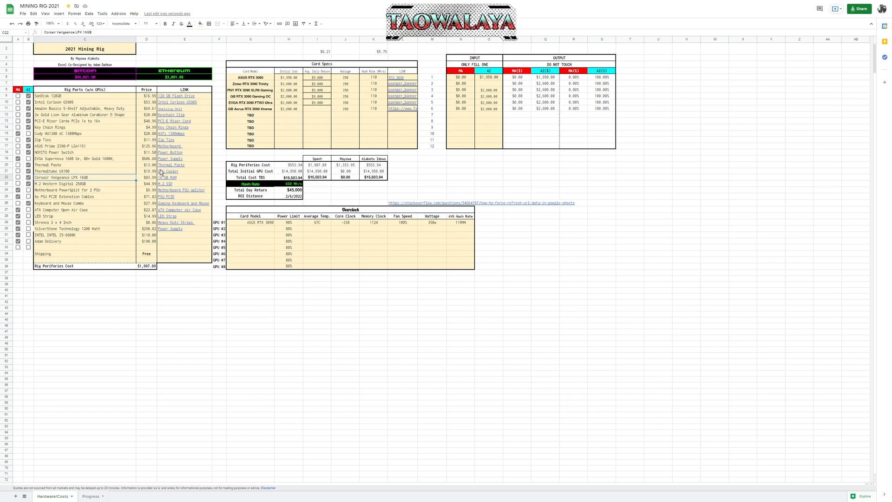
{"action": "mouse_move", "coordinate": [168, 171]}
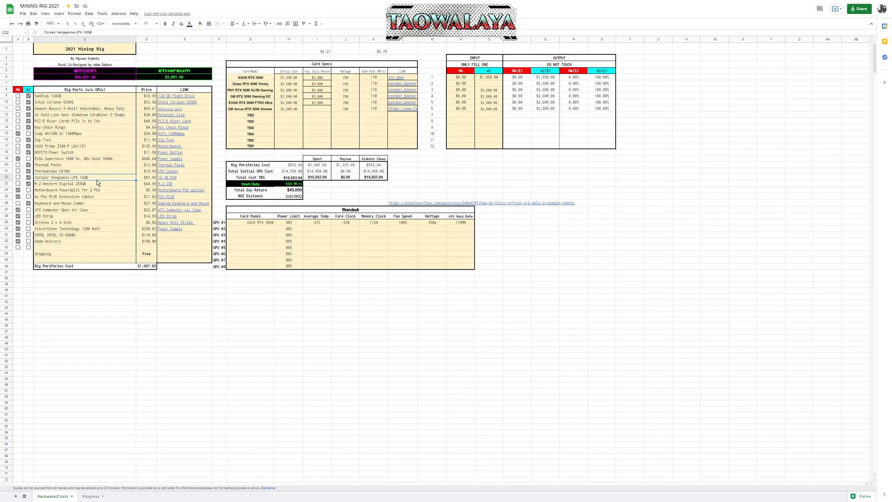
{"action": "mouse_move", "coordinate": [149, 183]}
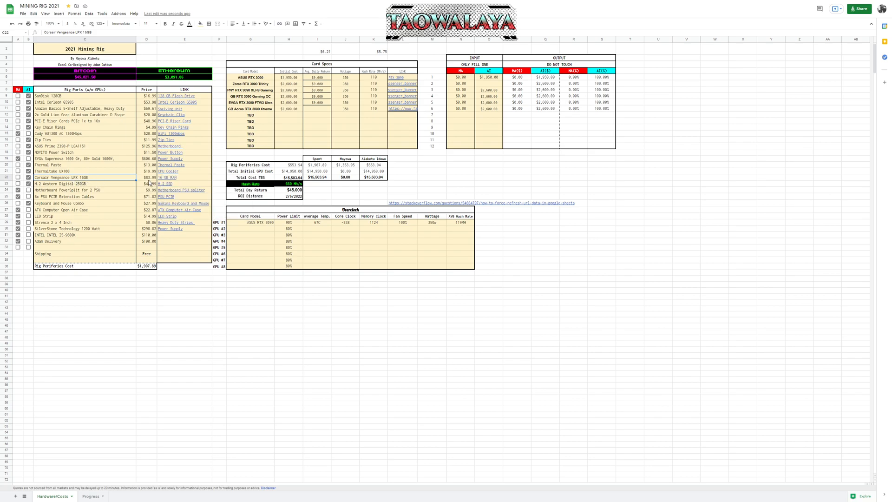
{"action": "mouse_move", "coordinate": [168, 177]}
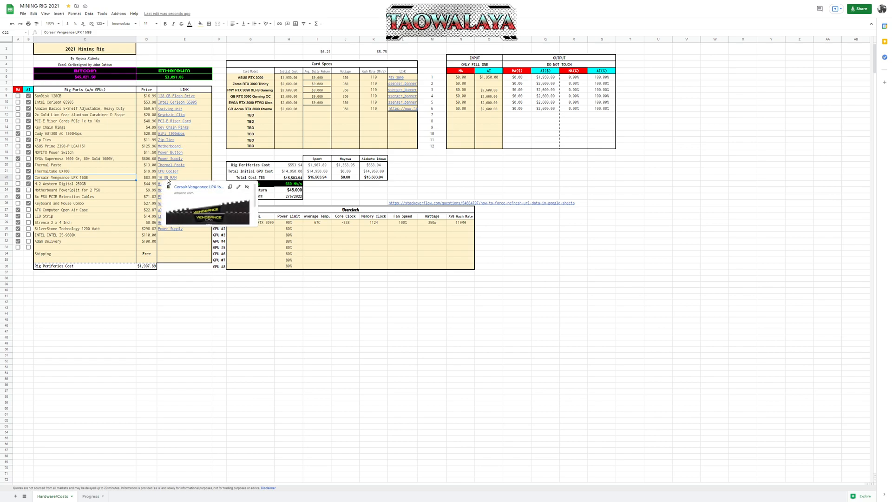
{"action": "left_click", "coordinate": [84, 183]}
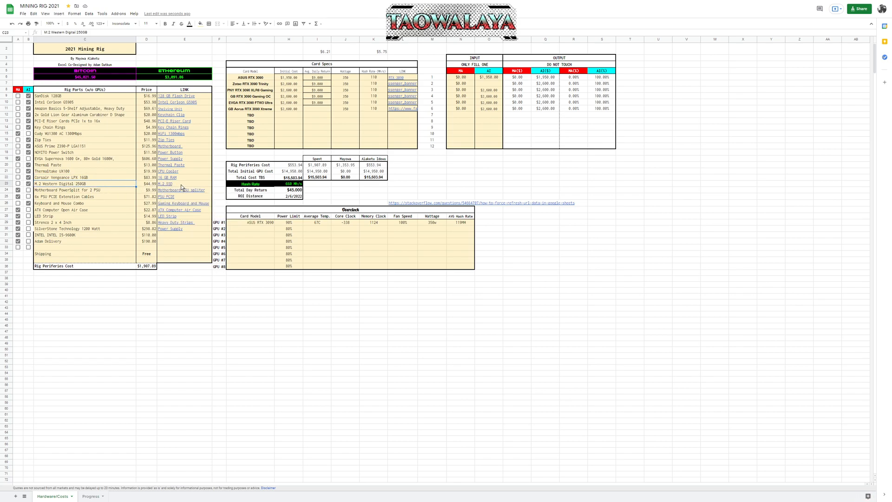
{"action": "mouse_move", "coordinate": [164, 184]}
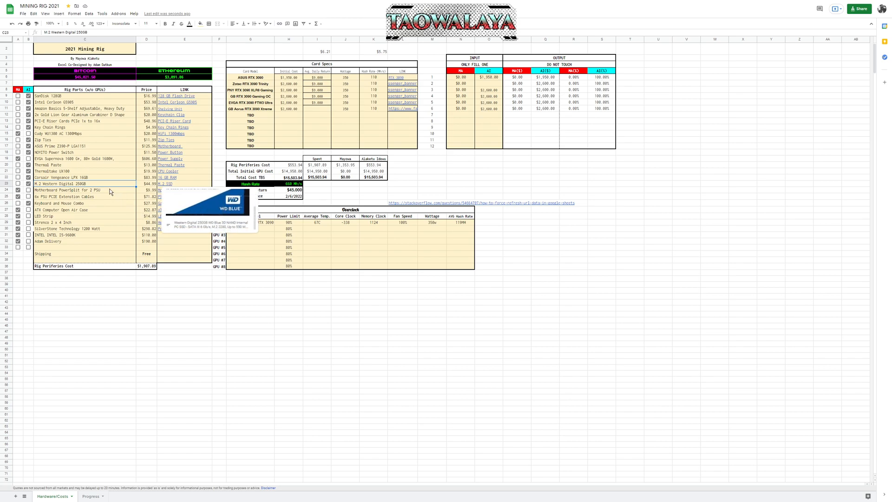
{"action": "left_click", "coordinate": [86, 190]}
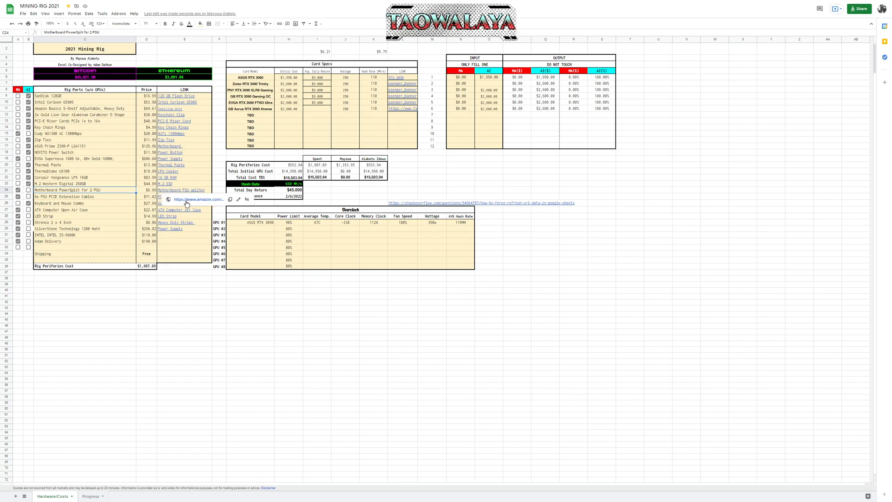
{"action": "mouse_move", "coordinate": [196, 200]}
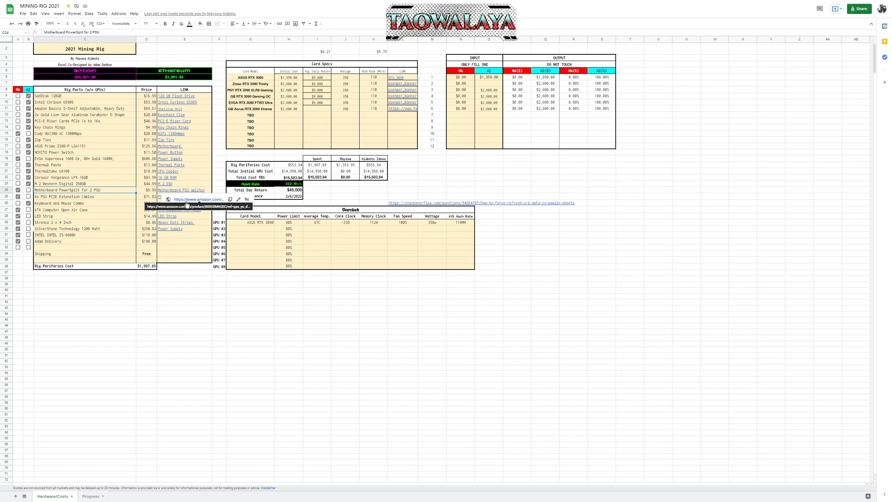
{"action": "mouse_move", "coordinate": [182, 201]}
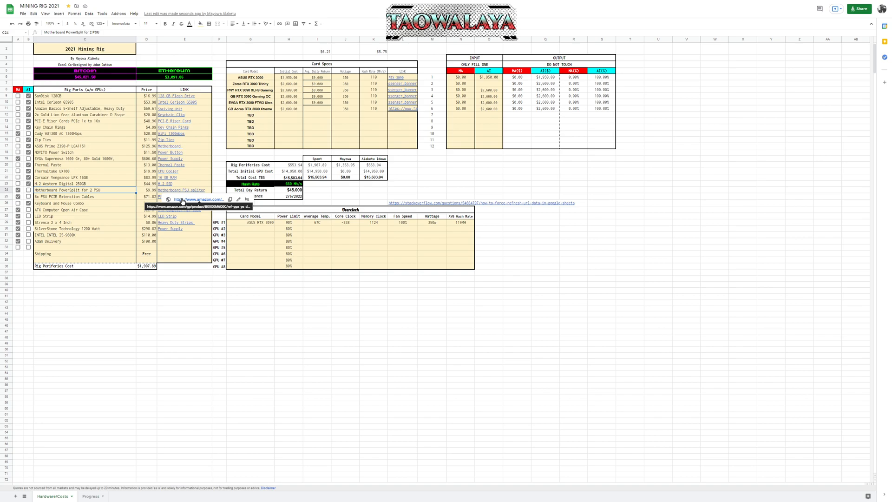
{"action": "mouse_move", "coordinate": [177, 185]}
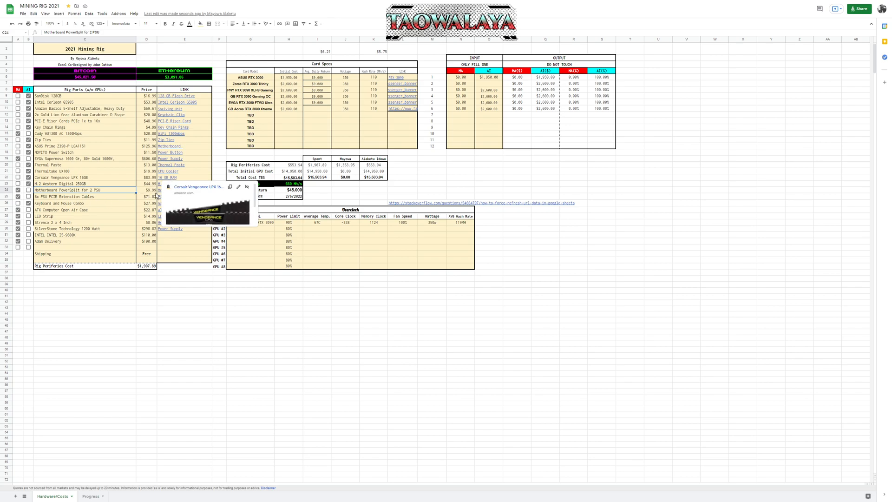
{"action": "mouse_move", "coordinate": [139, 216]}
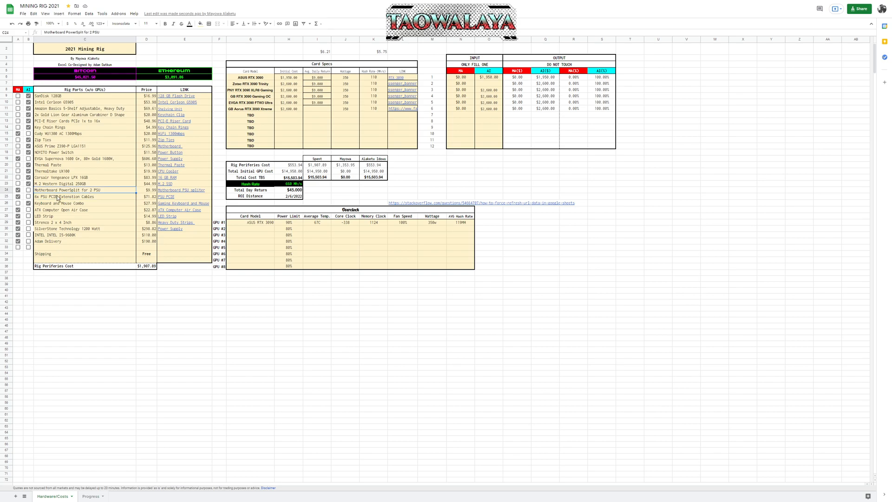
{"action": "mouse_move", "coordinate": [121, 193]}
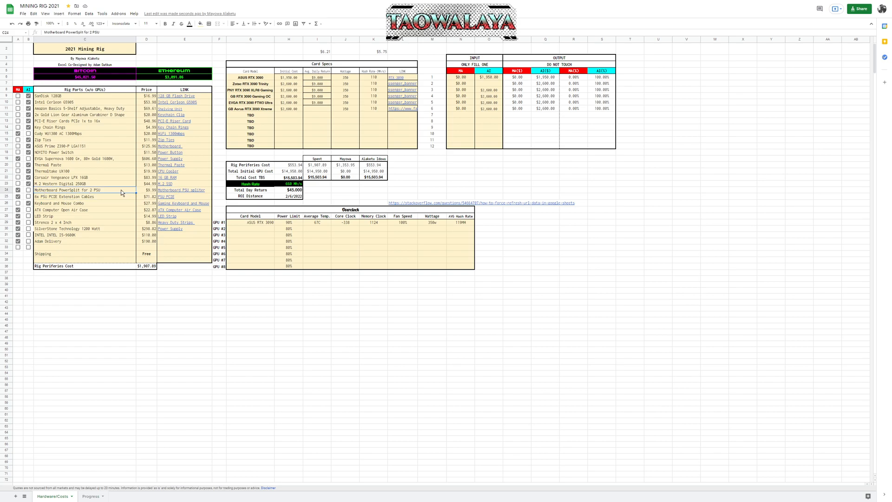
{"action": "mouse_move", "coordinate": [84, 203]}
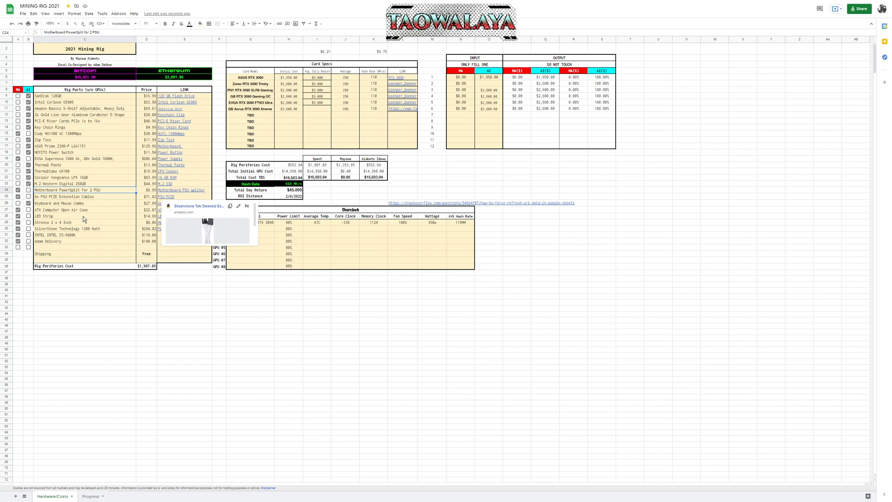
{"action": "mouse_move", "coordinate": [179, 208]}
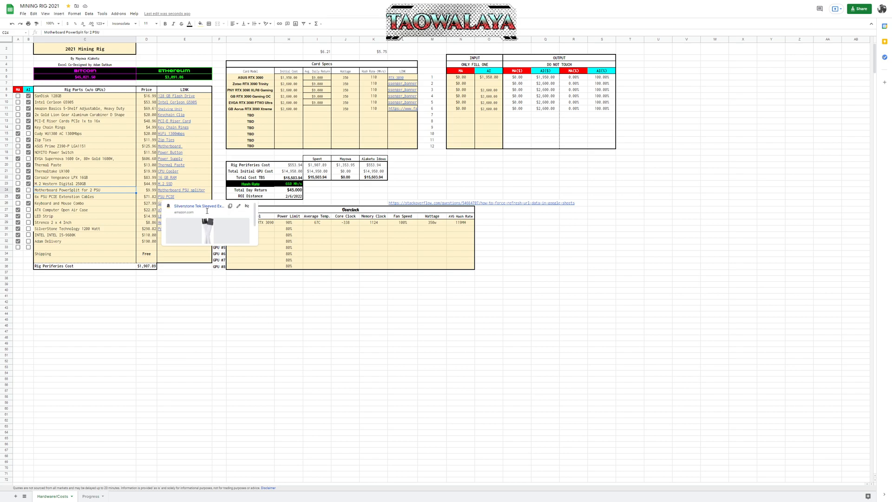
{"action": "mouse_move", "coordinate": [218, 229]}
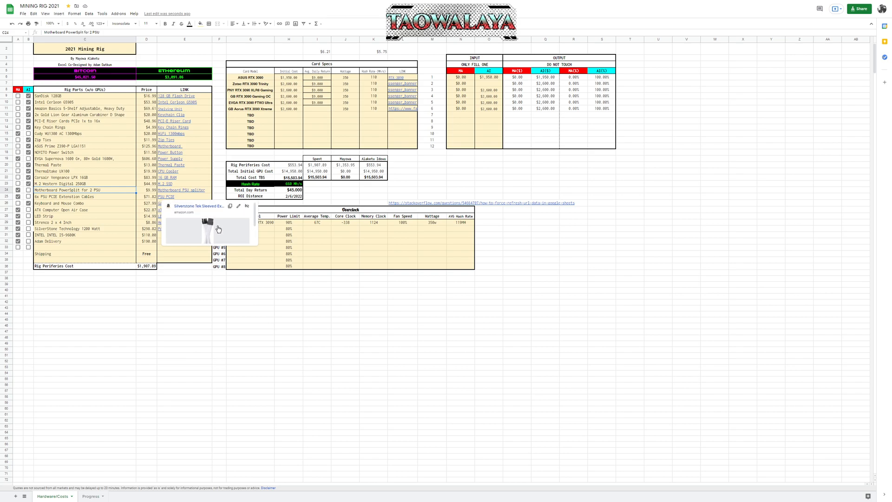
{"action": "mouse_move", "coordinate": [200, 219]}
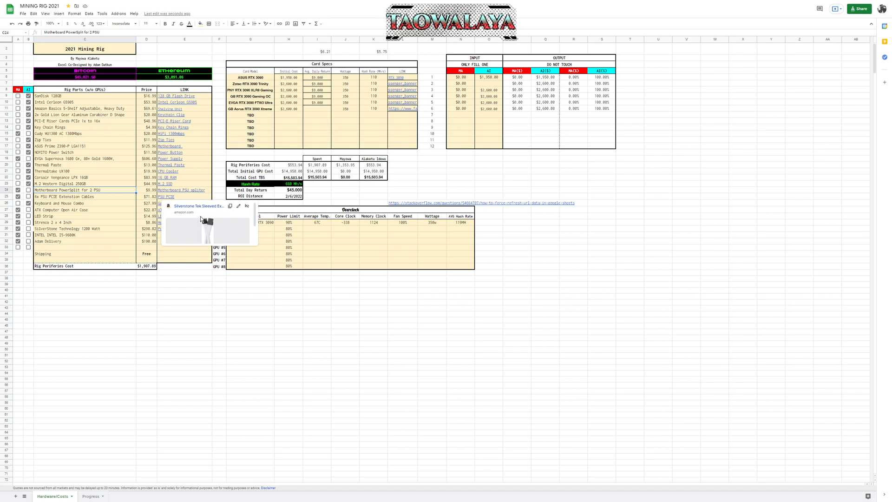
{"action": "left_click", "coordinate": [219, 319]}
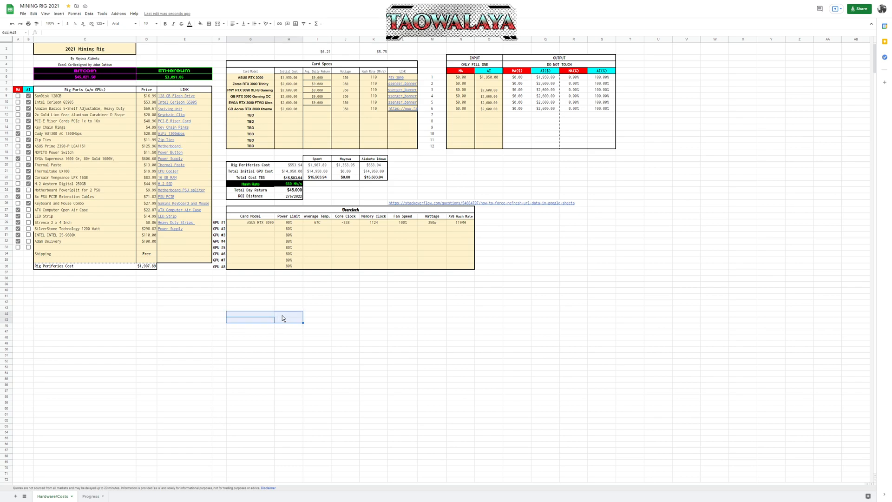
{"action": "left_click", "coordinate": [288, 314]}
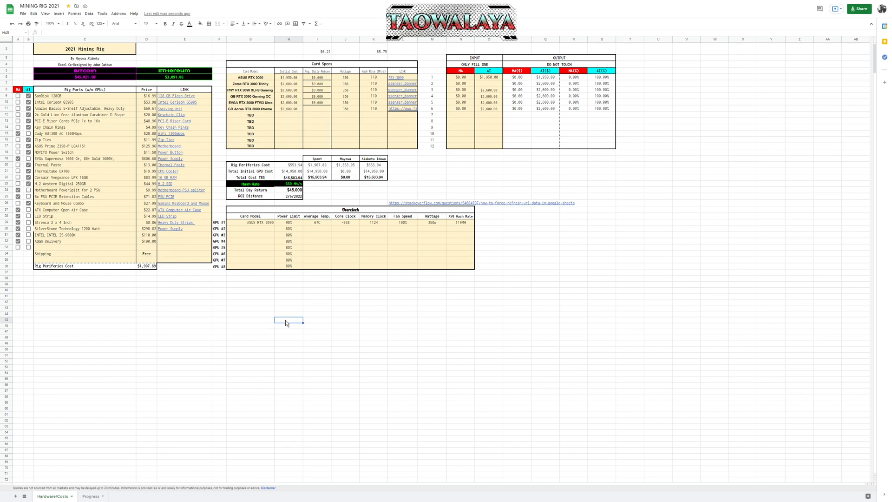
{"action": "mouse_move", "coordinate": [302, 319]}
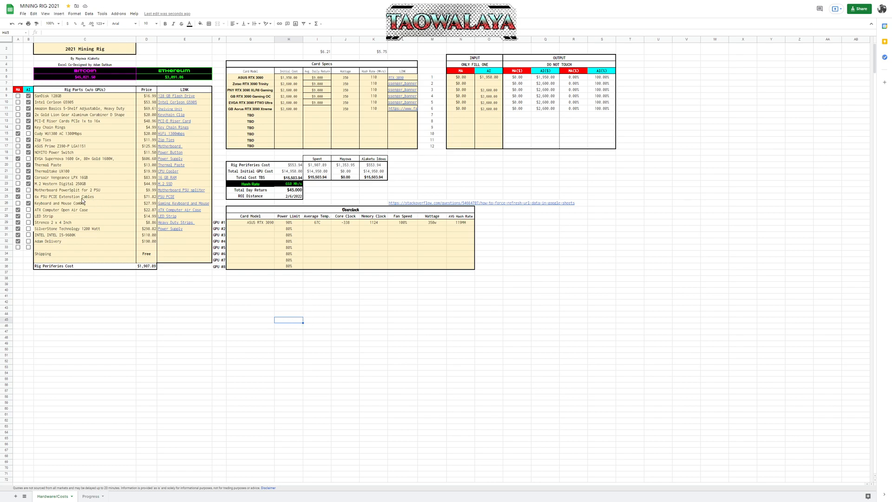
{"action": "mouse_move", "coordinate": [189, 200]}
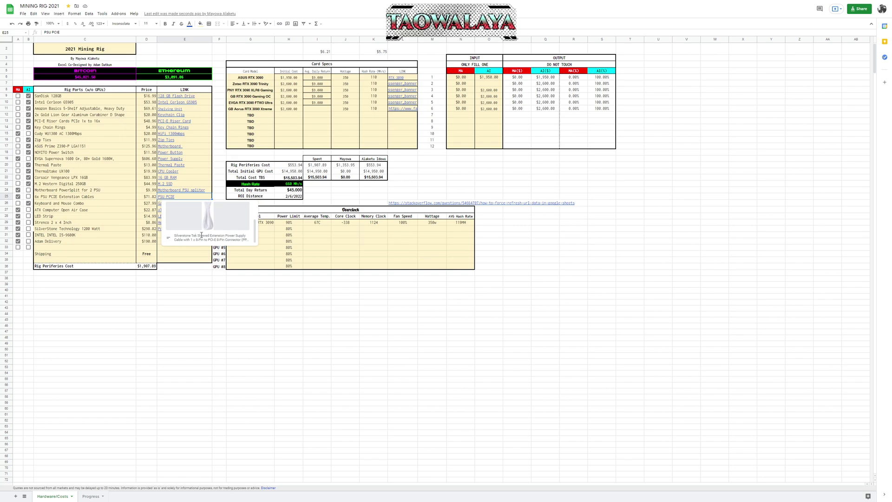
{"action": "left_click", "coordinate": [105, 241]}
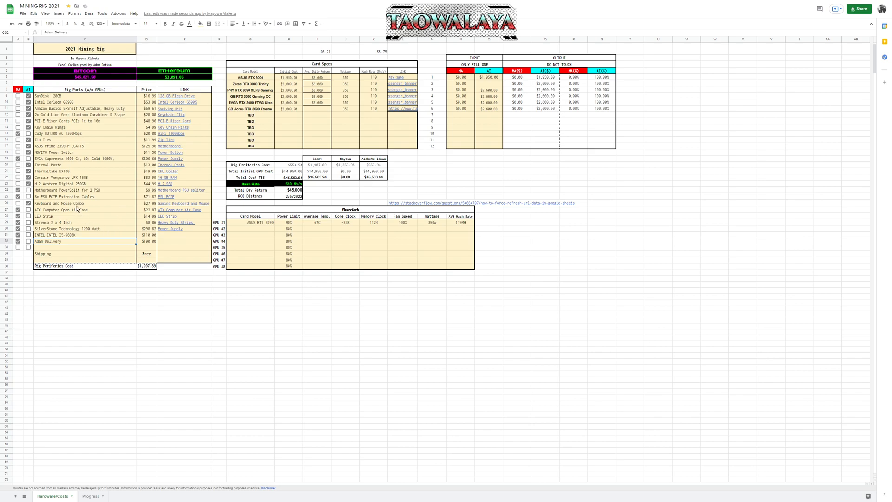
{"action": "left_click", "coordinate": [85, 203]}
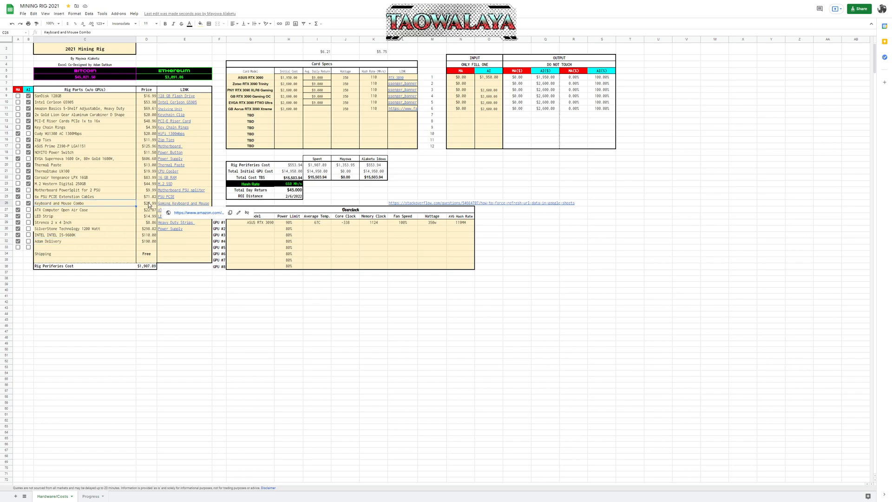
{"action": "left_click", "coordinate": [84, 210]}
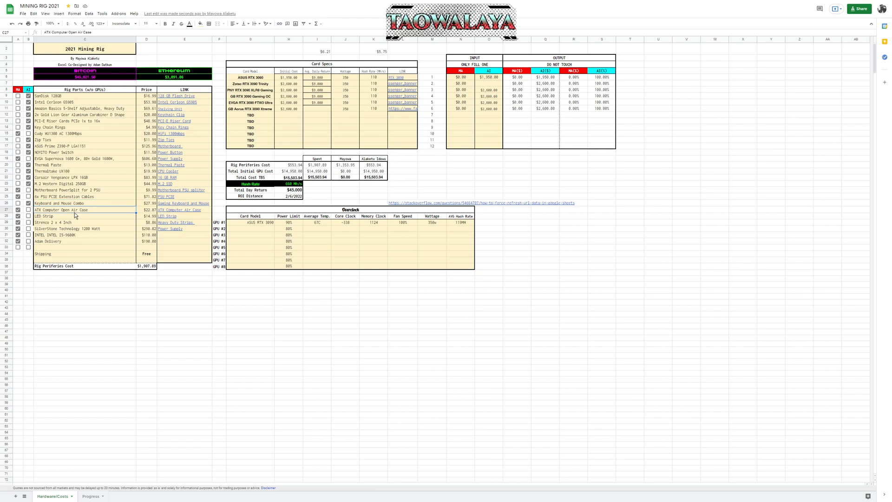
{"action": "mouse_move", "coordinate": [88, 198]}
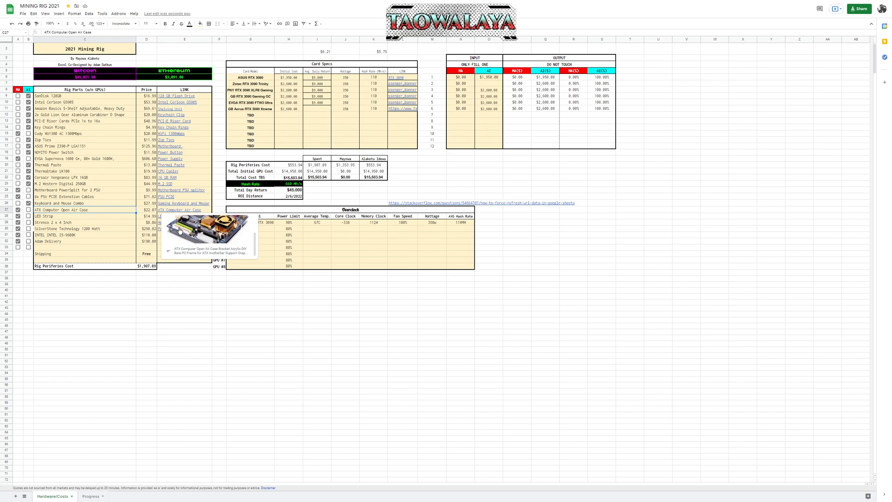
{"action": "mouse_move", "coordinate": [161, 219]}
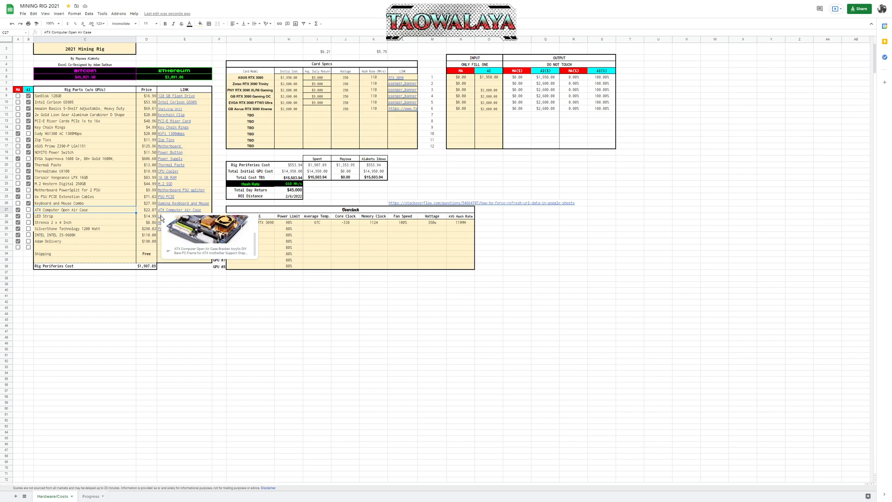
{"action": "left_click", "coordinate": [86, 215]}
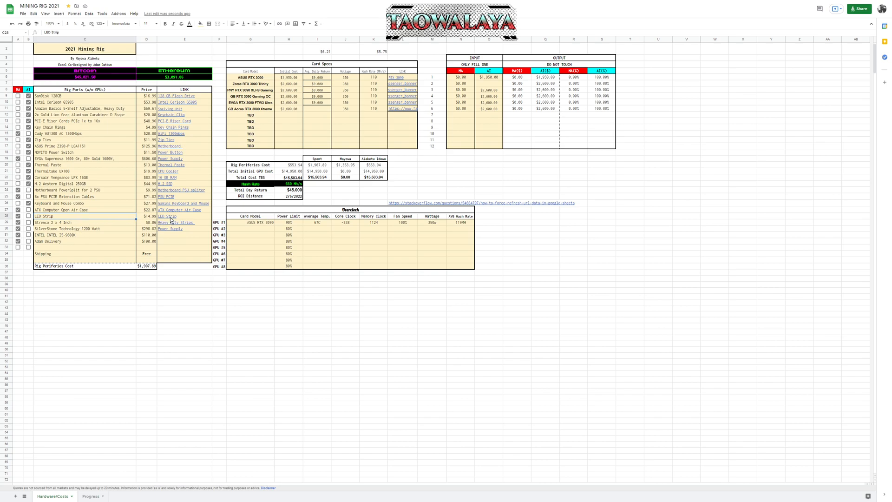
{"action": "mouse_move", "coordinate": [167, 216]}
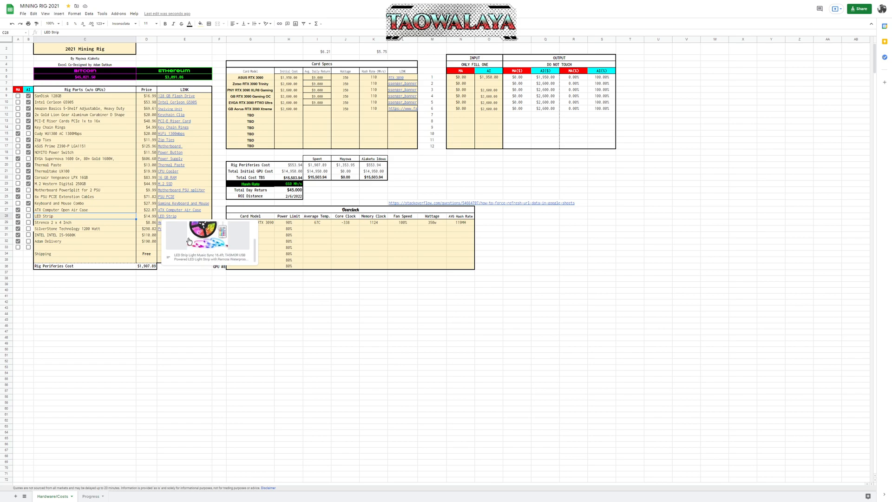
{"action": "mouse_move", "coordinate": [126, 231]}
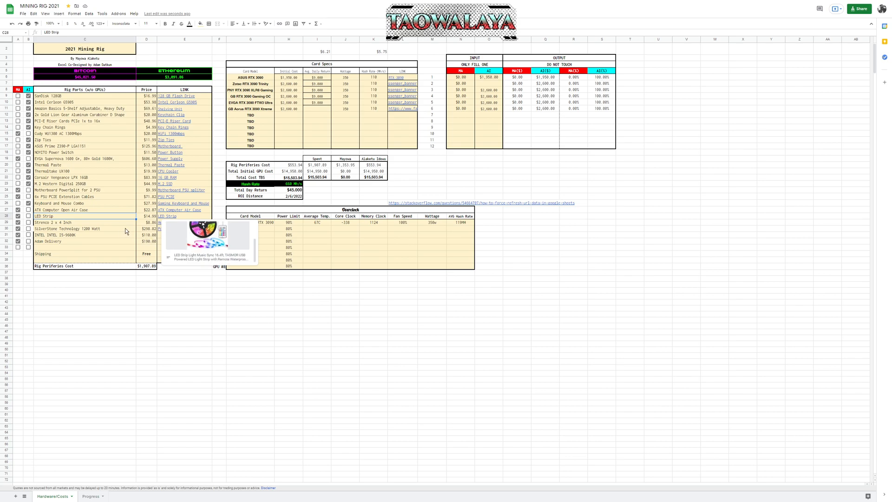
{"action": "left_click", "coordinate": [85, 222]}
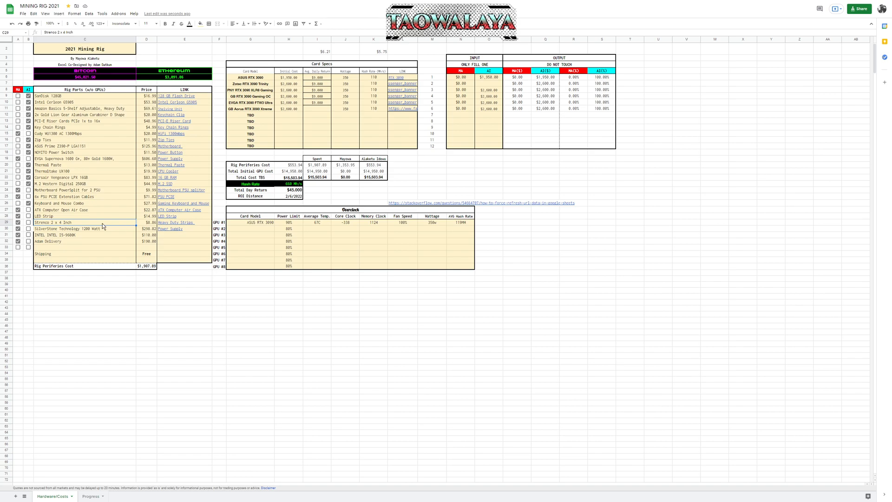
{"action": "mouse_move", "coordinate": [116, 224]}
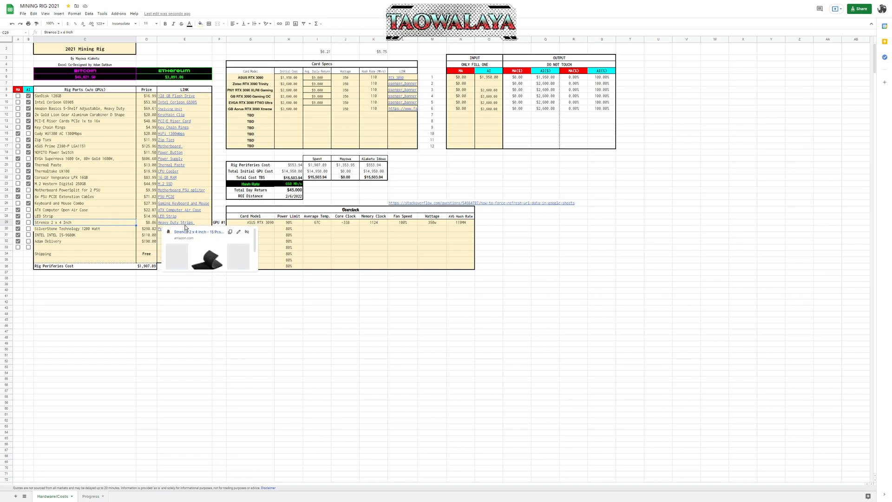
{"action": "mouse_move", "coordinate": [147, 233]}
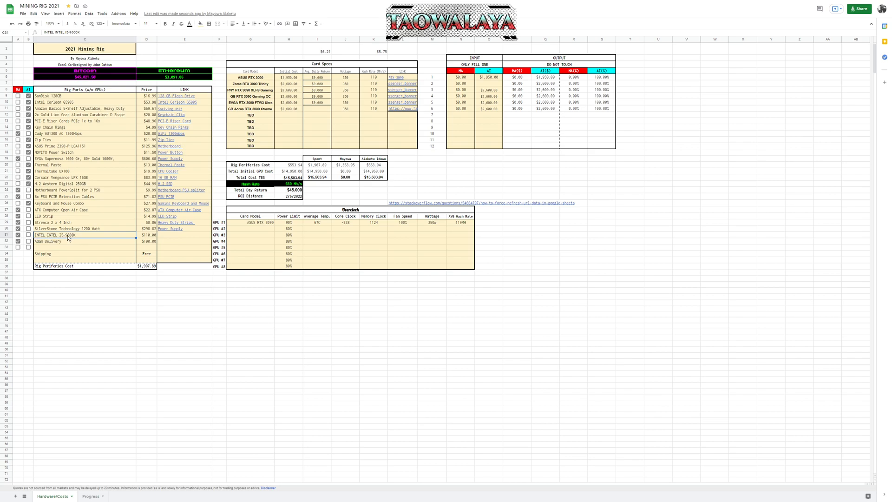
{"action": "left_click", "coordinate": [84, 241]}
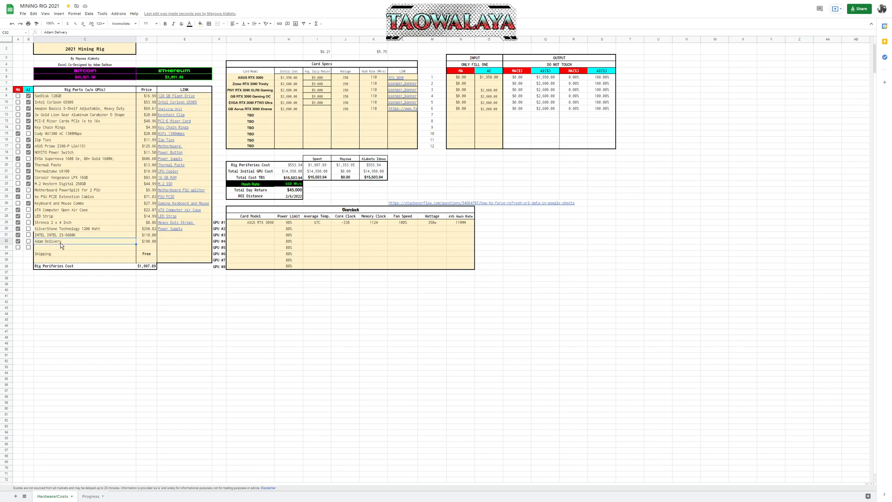
{"action": "mouse_move", "coordinate": [100, 246]}
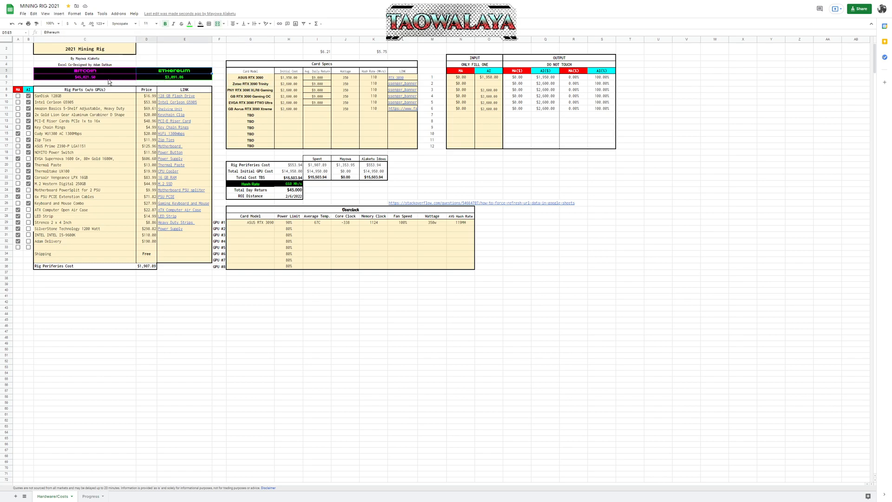
- Inspect the live Bitcoin/coin price formulas and the Overclock table's GPU rows
{"action": "left_click", "coordinate": [84, 76]}
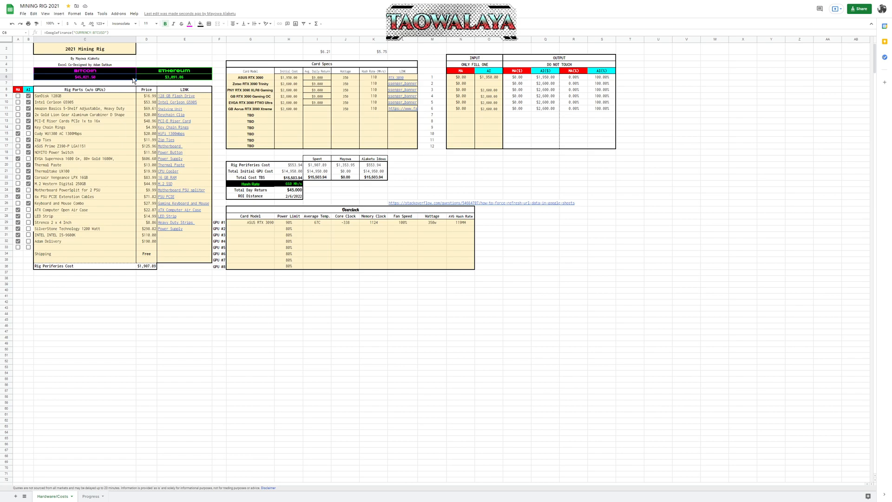
{"action": "left_click", "coordinate": [200, 78]}
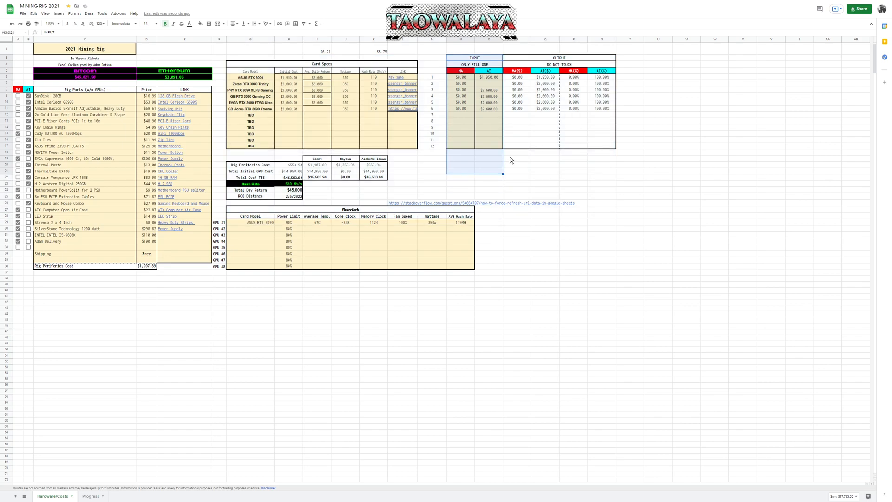
{"action": "left_click", "coordinate": [459, 184]}
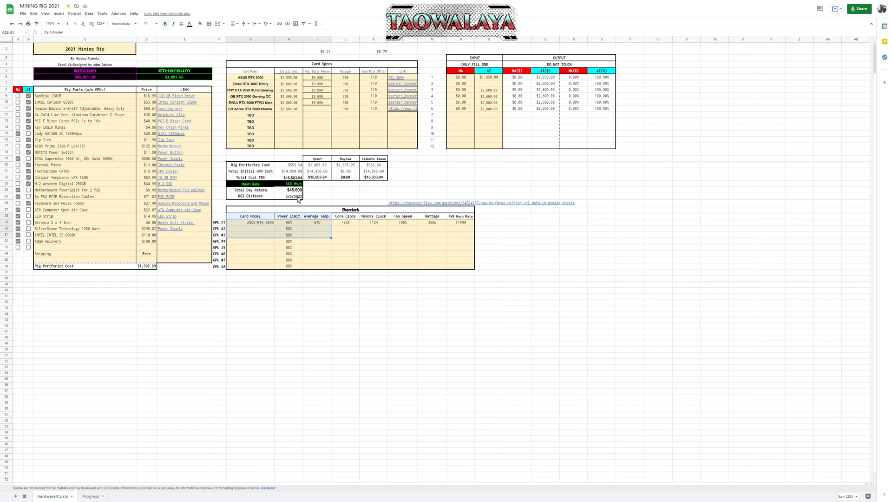
- Check the ROI Distance date and Hash Rate total formulas, then move to the Progress sheet
{"action": "left_click", "coordinate": [289, 196]}
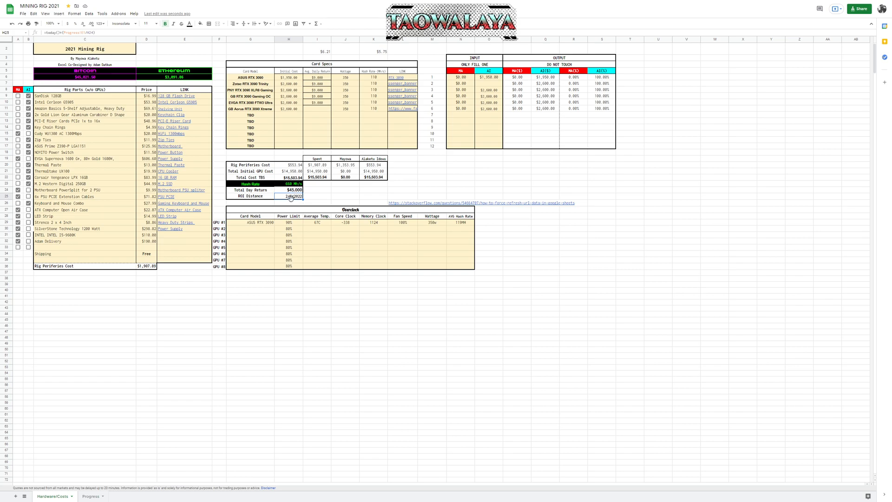
{"action": "left_click", "coordinate": [288, 190]}
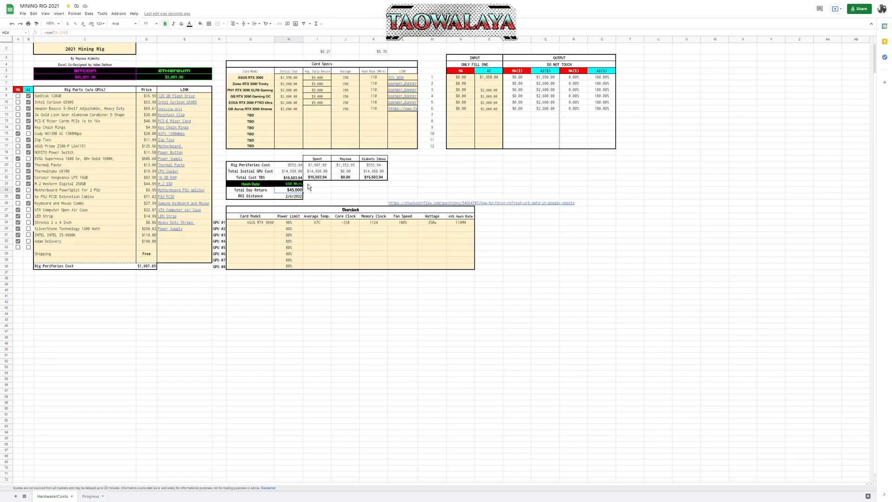
{"action": "mouse_move", "coordinate": [309, 187]}
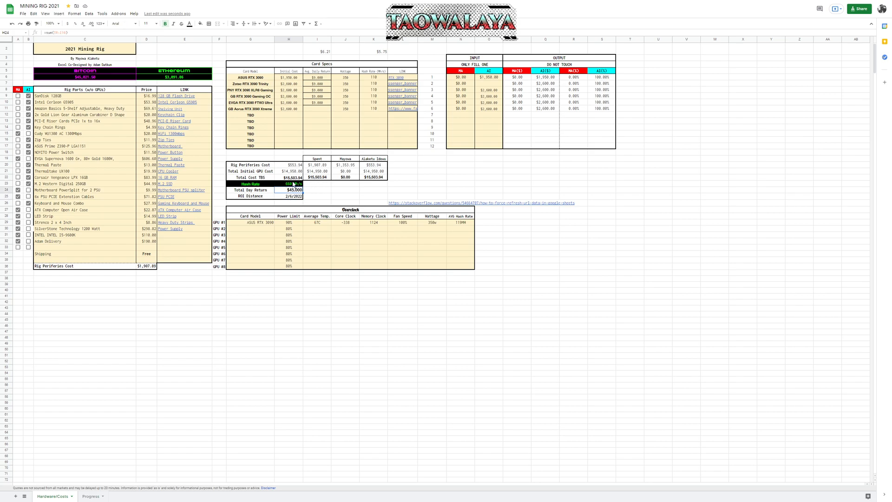
{"action": "mouse_move", "coordinate": [296, 204]}
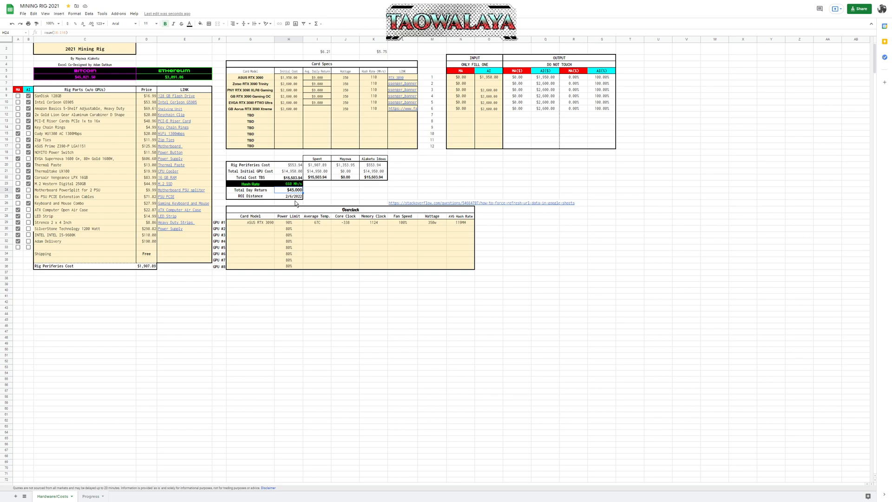
{"action": "mouse_move", "coordinate": [298, 203]}
{"action": "type", "text": "1124"}
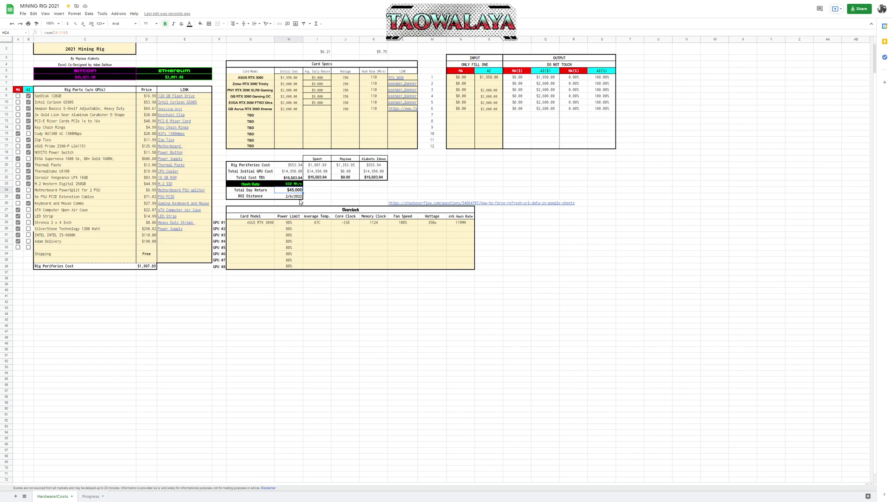
{"action": "mouse_move", "coordinate": [451, 269]}
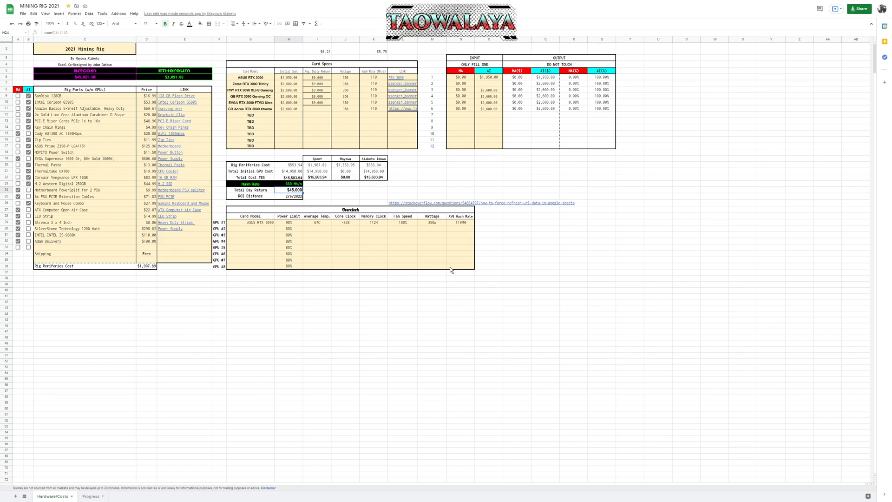
{"action": "left_click", "coordinate": [90, 497]}
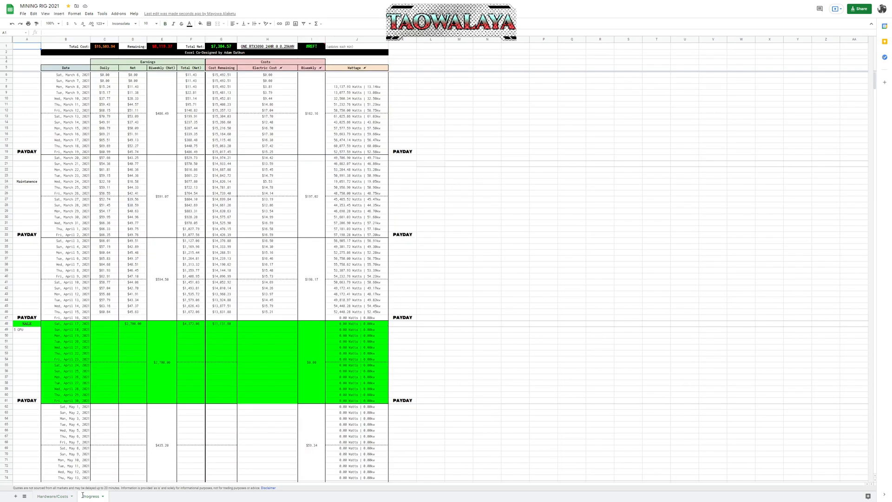
- Scan the Progress log's daily earnings values and return to the Hardware/Costs sheet
{"action": "scroll", "scroll_direction": "down", "scroll_amount": 3}
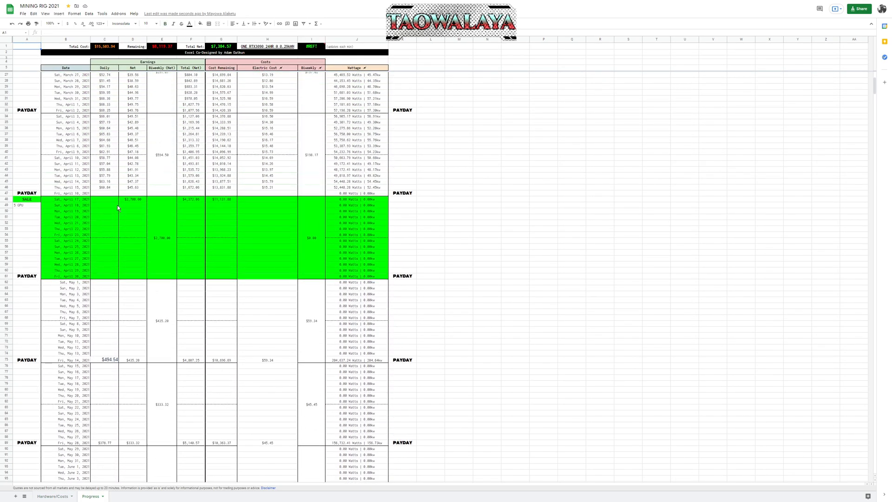
{"action": "scroll", "scroll_direction": "up", "scroll_amount": 3}
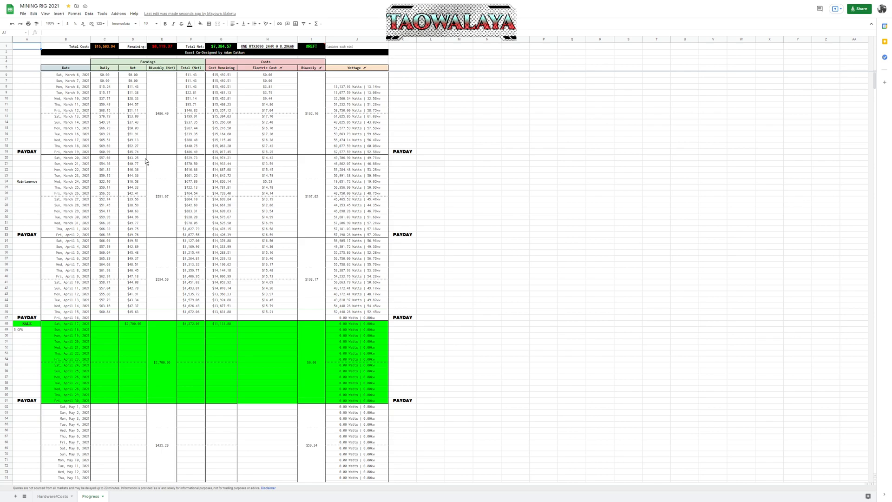
{"action": "left_click", "coordinate": [104, 81]}
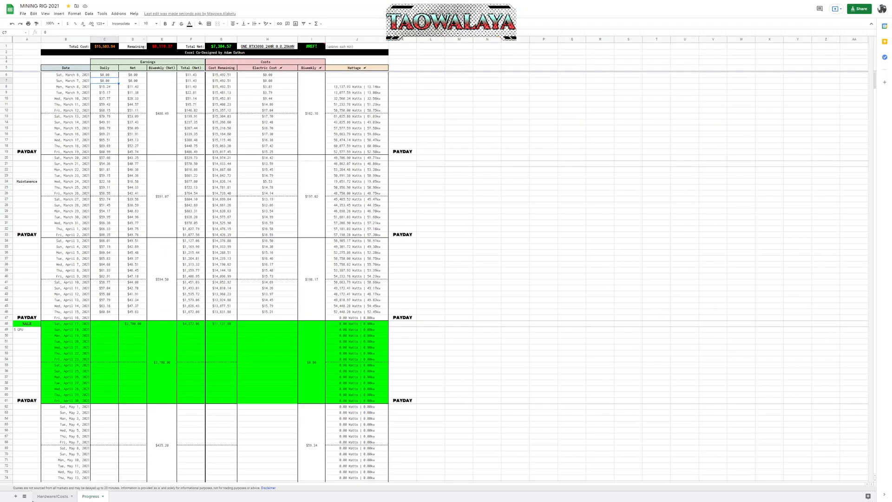
{"action": "left_click", "coordinate": [53, 496]}
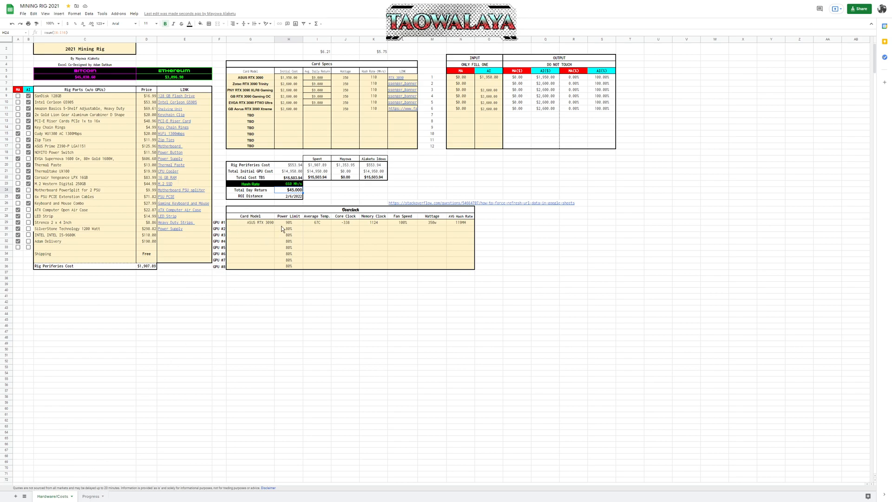
{"action": "mouse_move", "coordinate": [317, 213]}
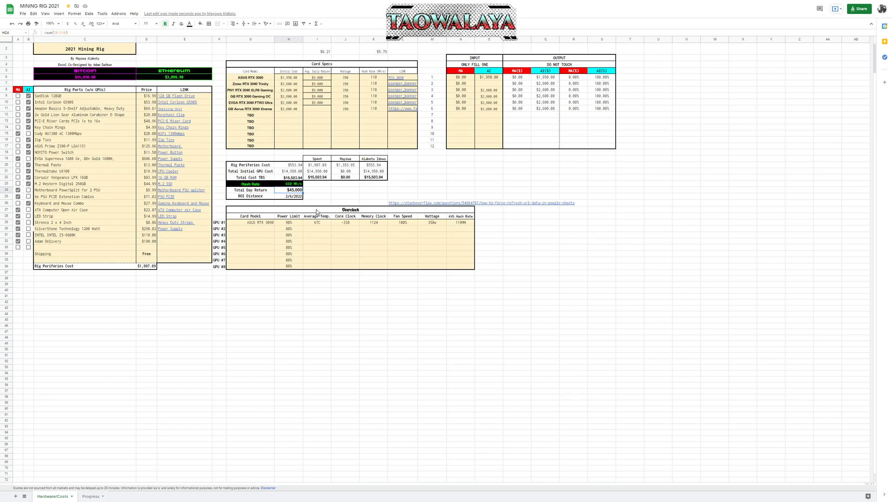
{"action": "mouse_move", "coordinate": [459, 182]}
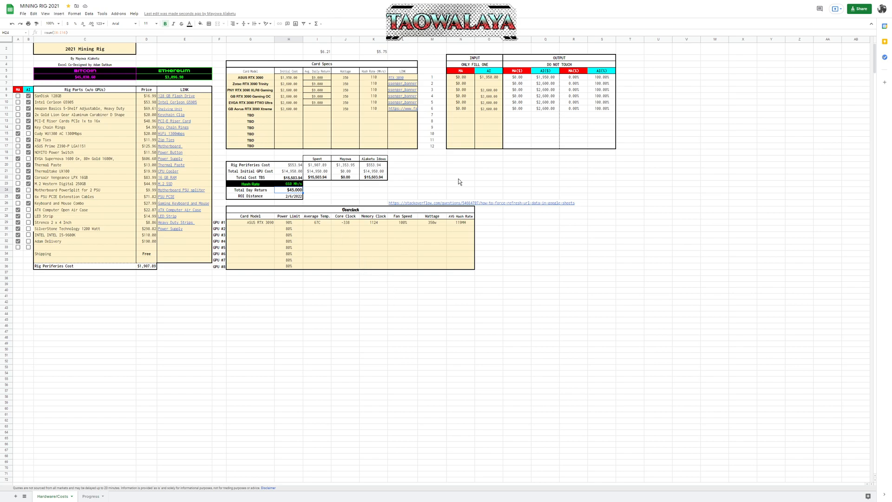
{"action": "mouse_move", "coordinate": [719, 176]}
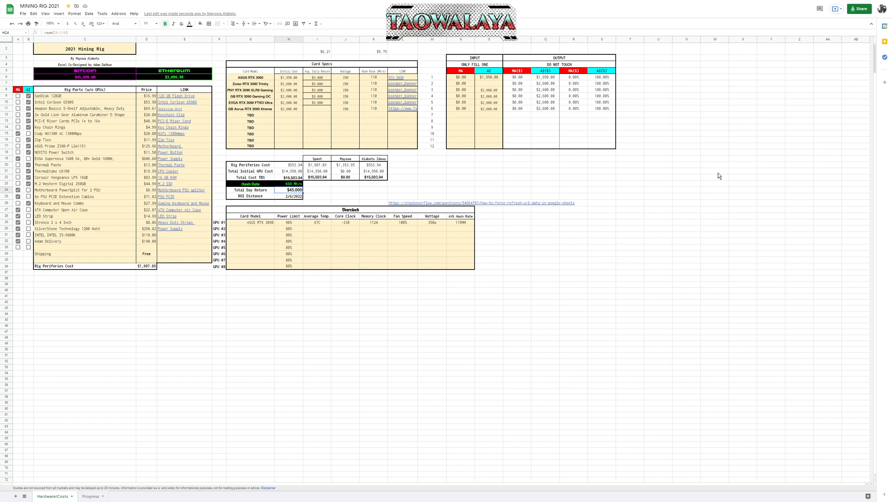
{"action": "mouse_move", "coordinate": [461, 204]}
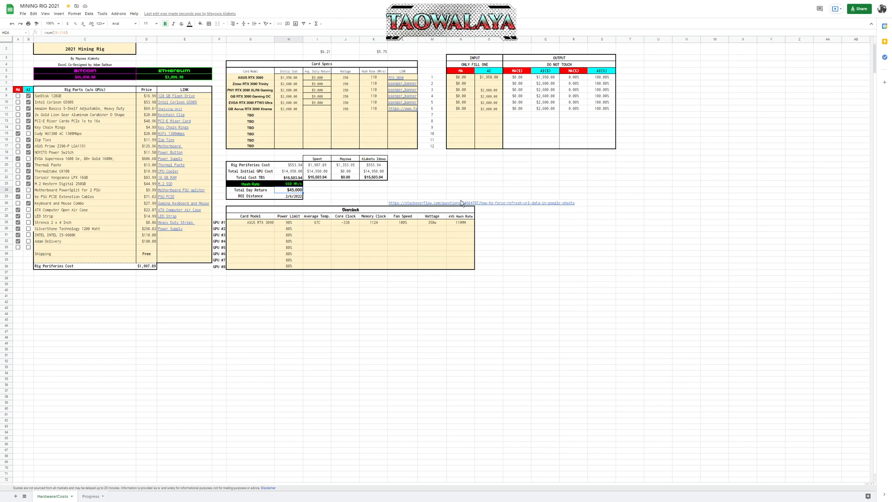